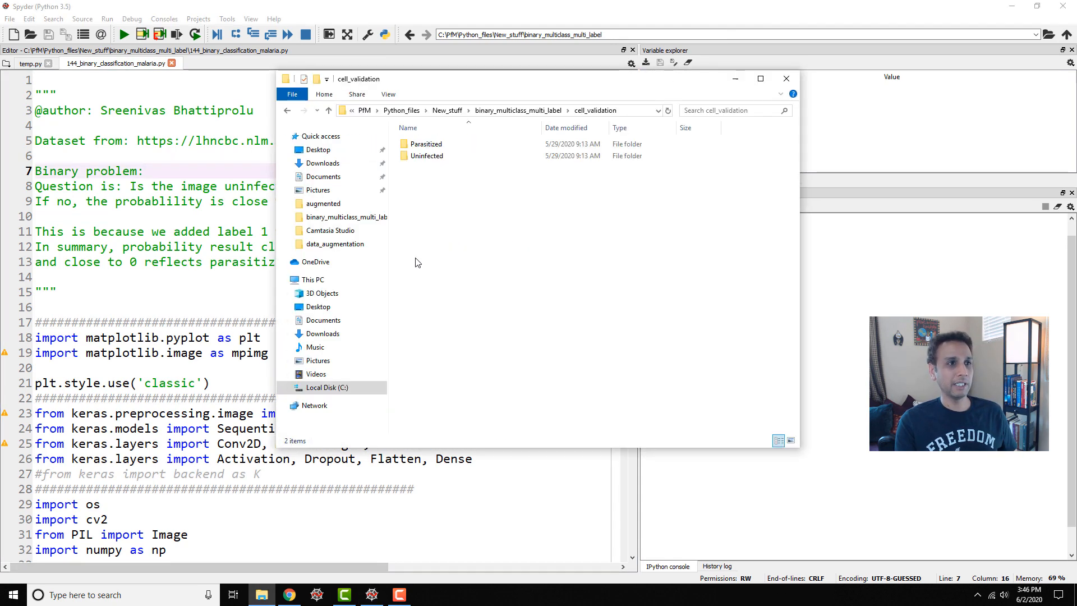
- Browse the Parasitized and Uninfected cell image folders, then go up to binary_multiclass_multi_label
{"action": "double_click", "coordinate": [425, 144]}
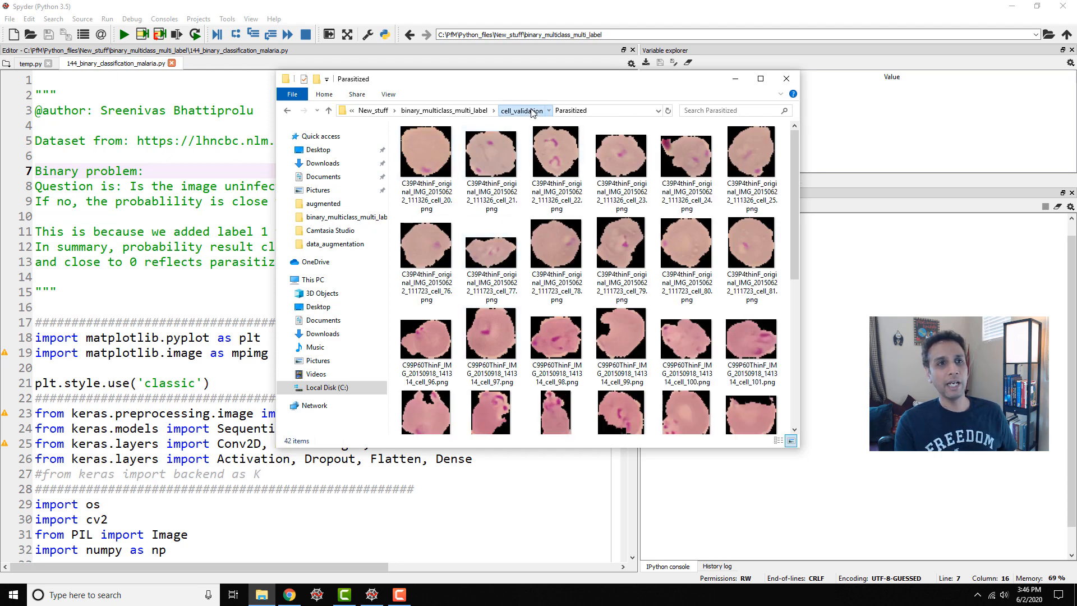
{"action": "left_click", "coordinate": [524, 110]}
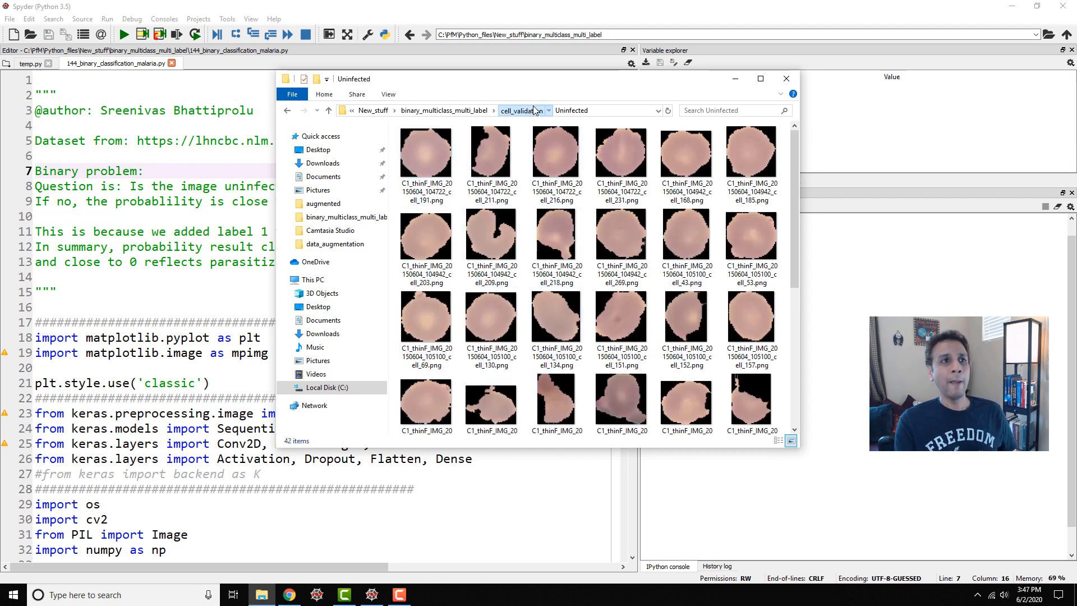
{"action": "left_click", "coordinate": [330, 110]}
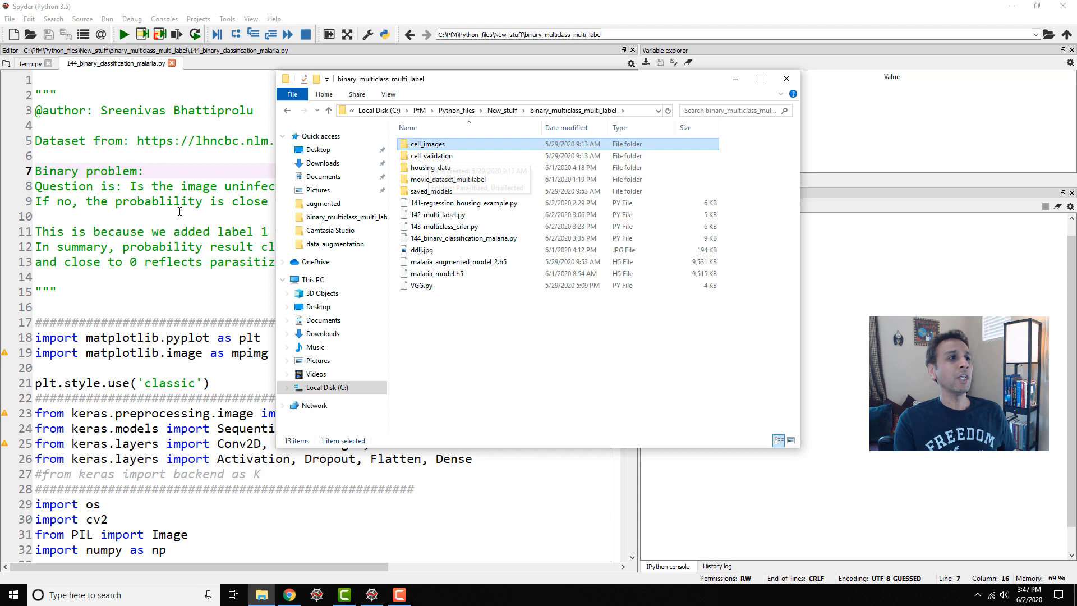
- Run the imports and the image_directory = 'cell_images/' line, then select setup lines 34–37
{"action": "left_click", "coordinate": [786, 78]}
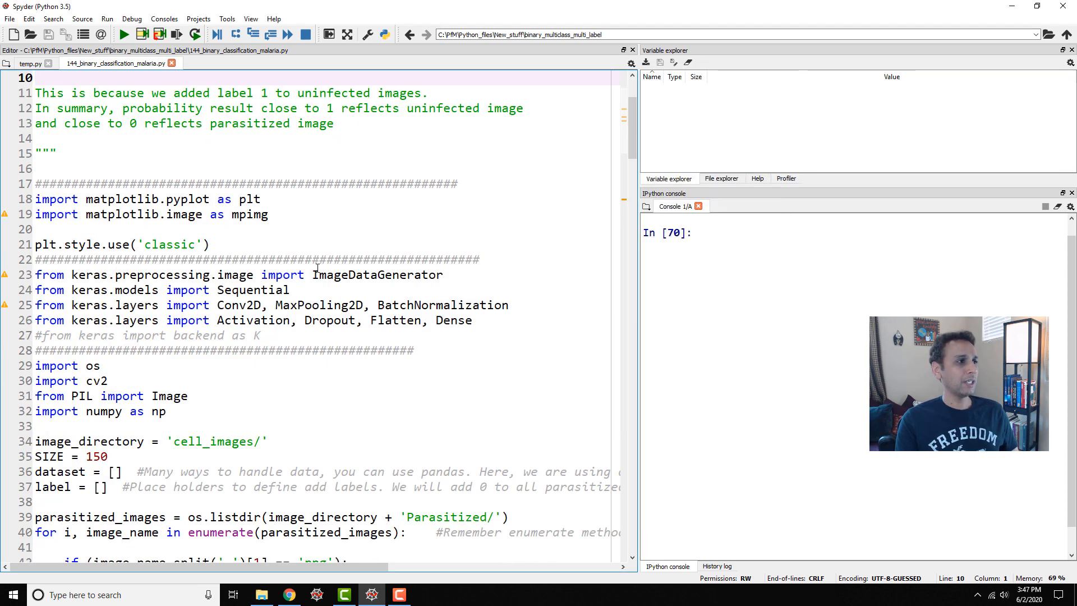
{"action": "scroll", "scroll_direction": "down", "scroll_amount": 3}
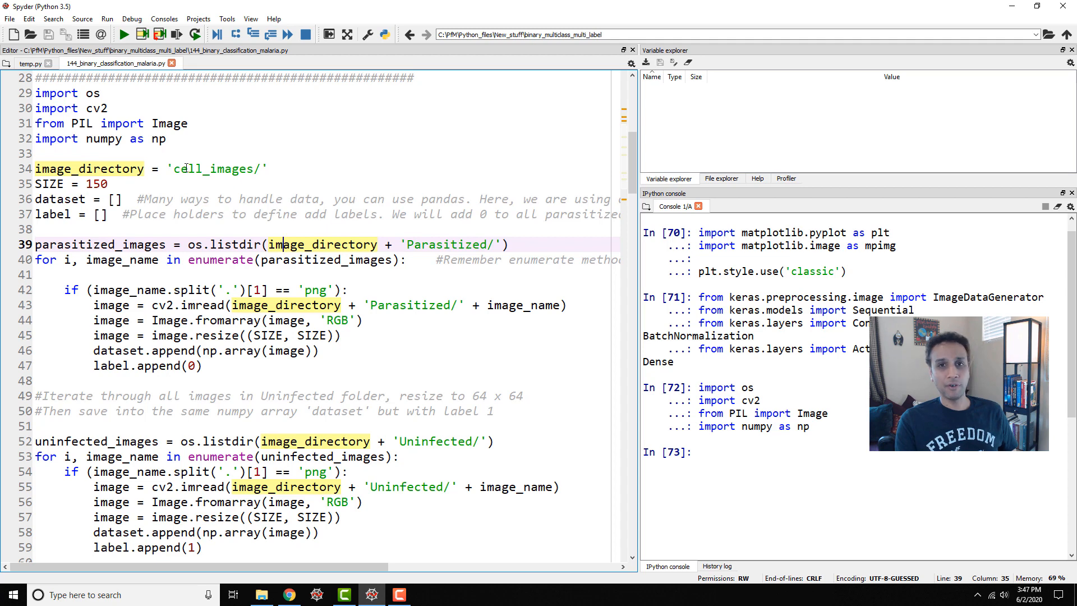
{"action": "left_click", "coordinate": [60, 169]}
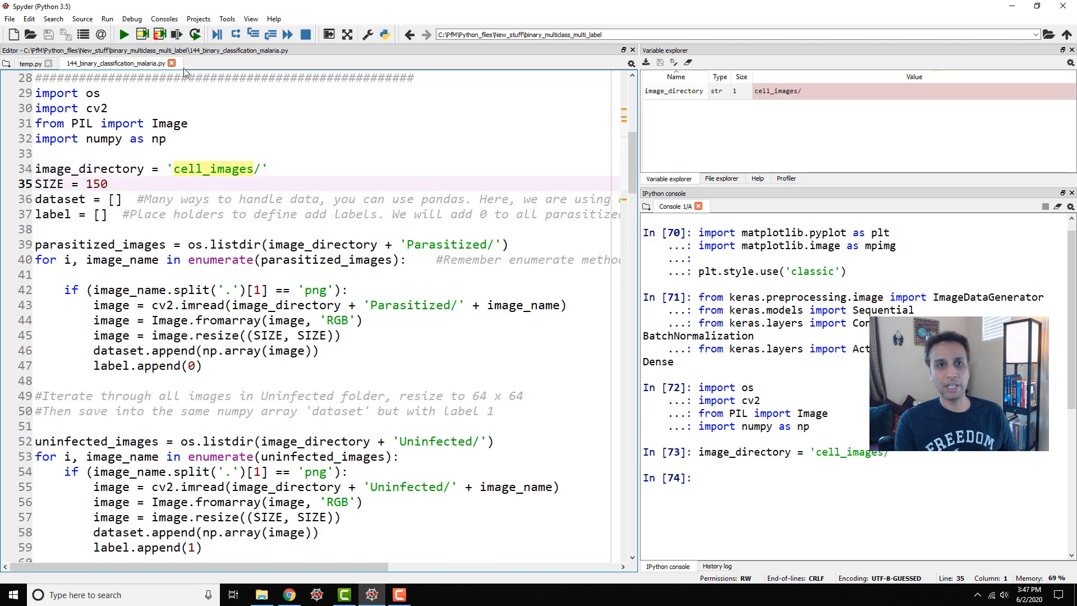
{"action": "double_click", "coordinate": [49, 184]}
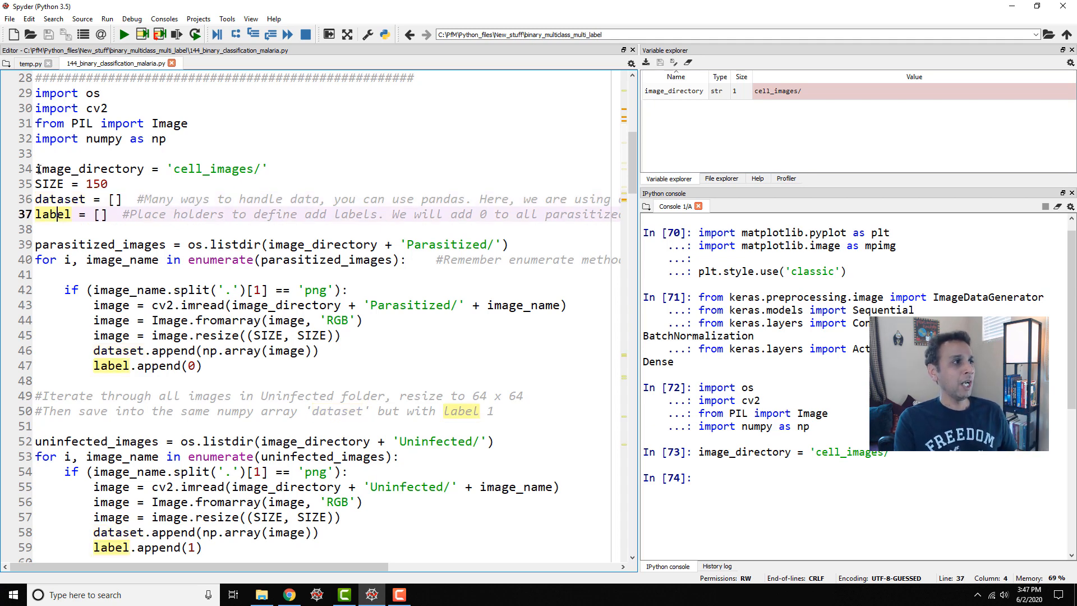
{"action": "left_click_drag", "start_coordinate": [38, 169], "coordinate": [107, 214]}
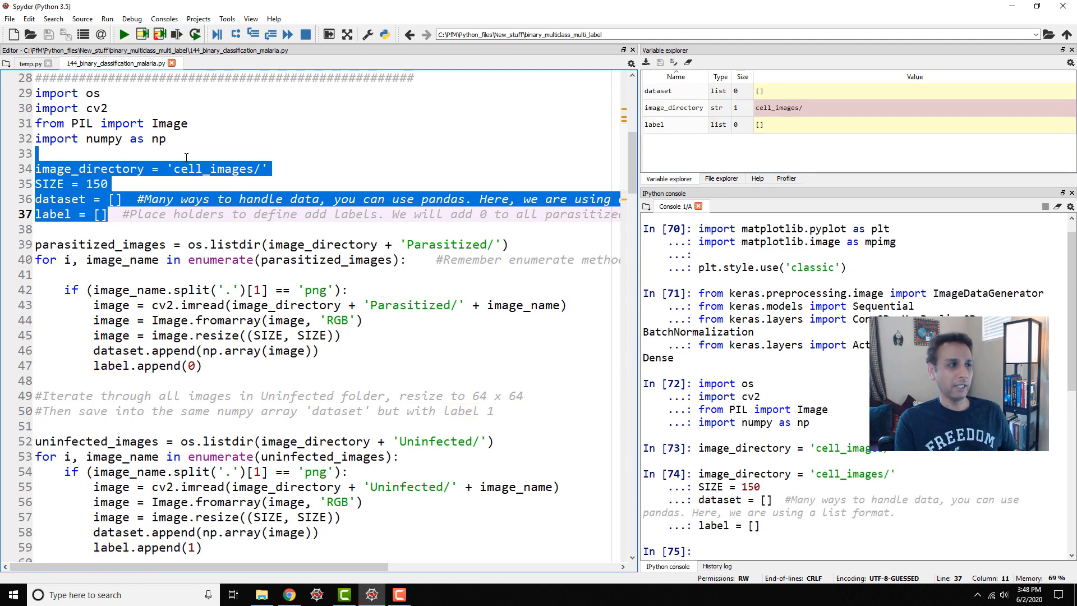
- Highlight the png checks, cv2 image reads and append calls in the image-loading loop
{"action": "scroll", "scroll_direction": "down", "scroll_amount": 3}
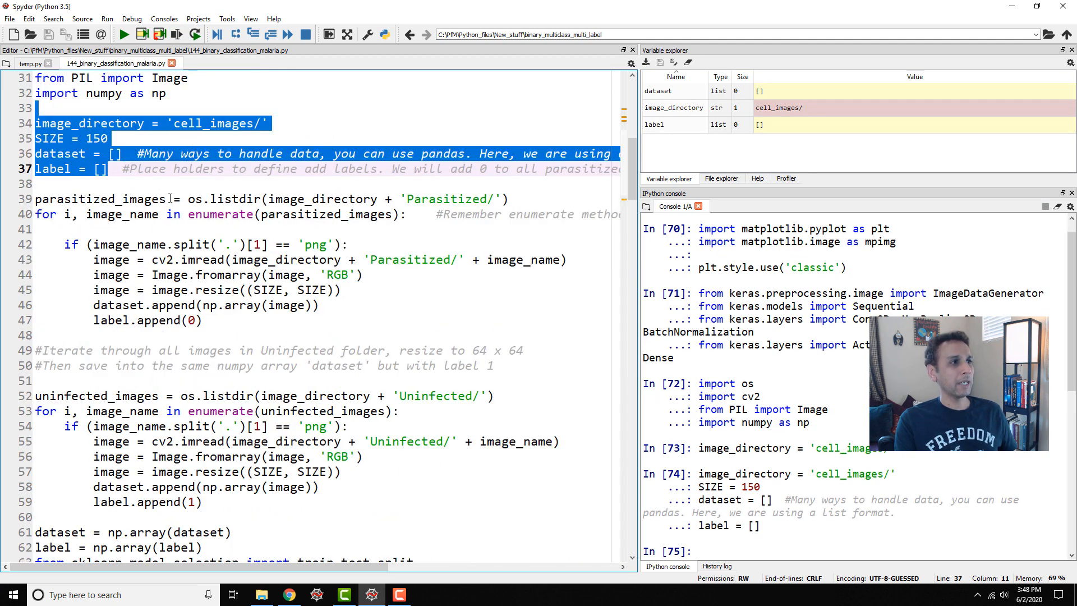
{"action": "left_click", "coordinate": [186, 200]}
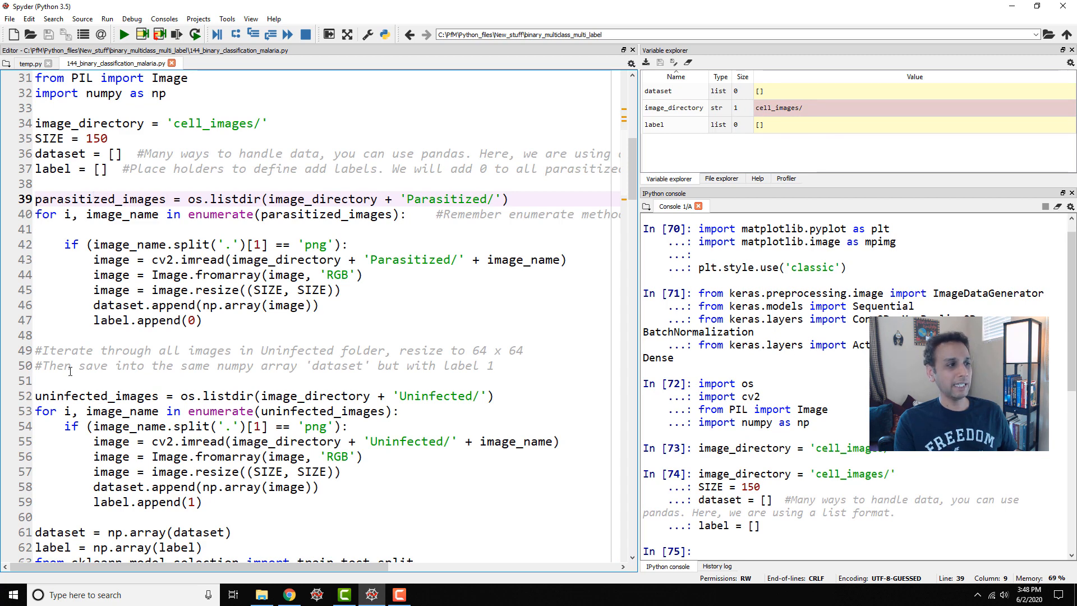
{"action": "double_click", "coordinate": [99, 199]}
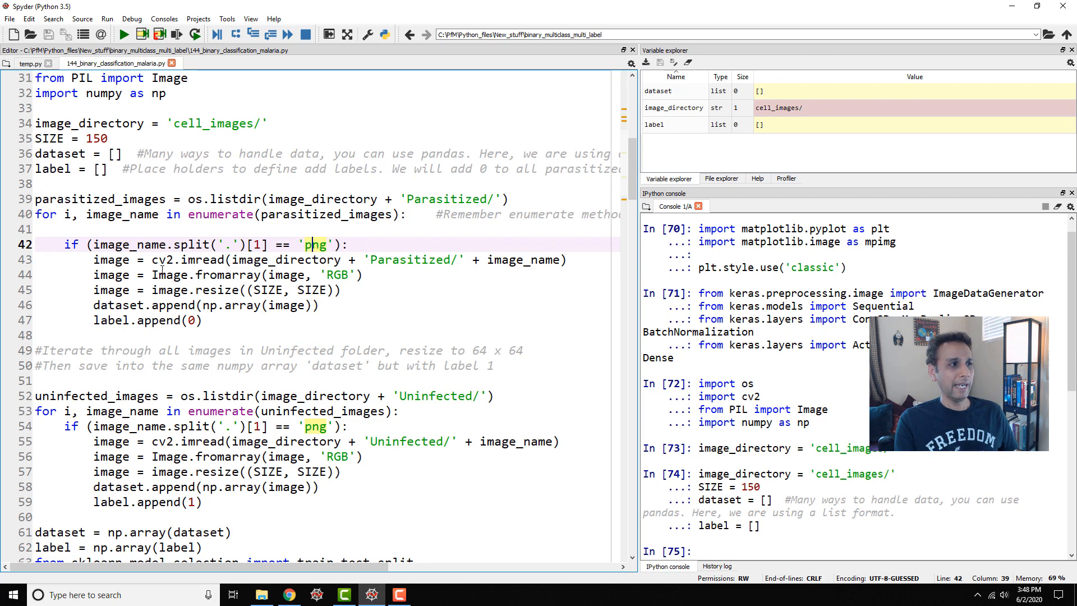
{"action": "double_click", "coordinate": [161, 260]}
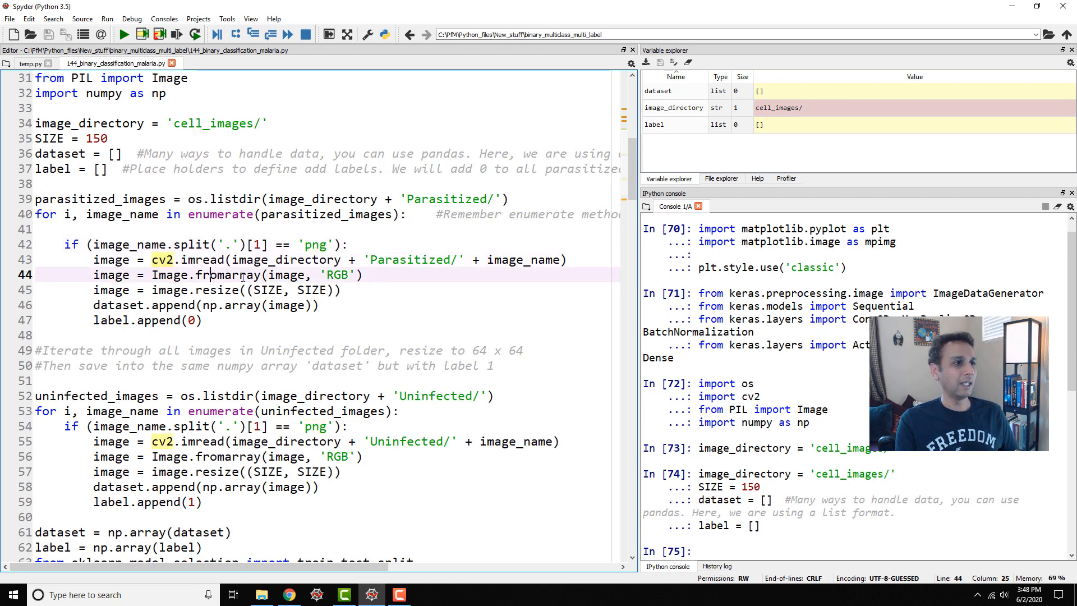
{"action": "double_click", "coordinate": [227, 275]}
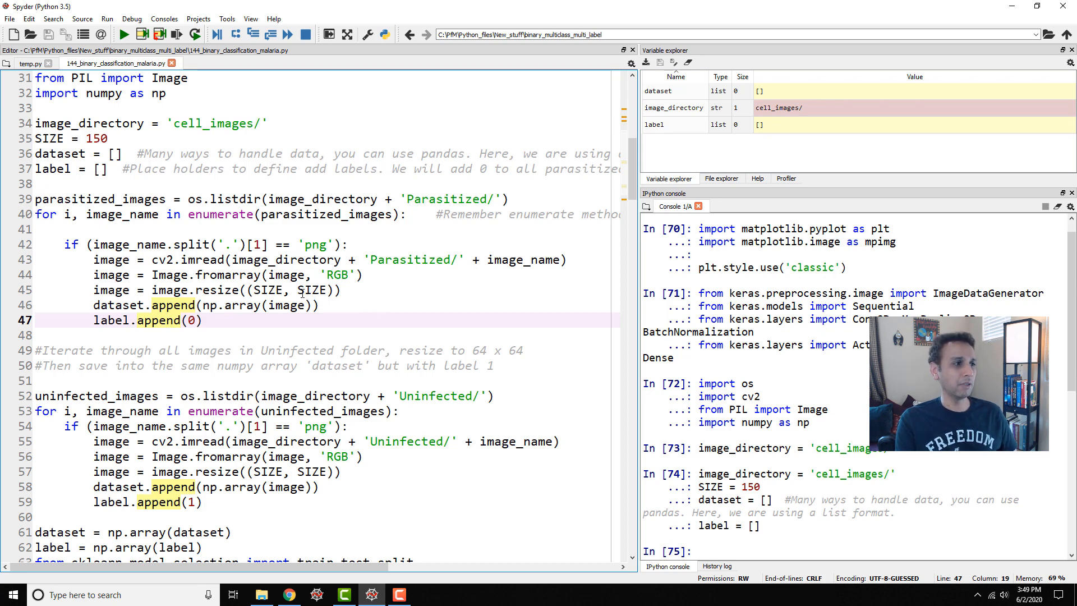
{"action": "scroll", "scroll_direction": "down", "scroll_amount": 3}
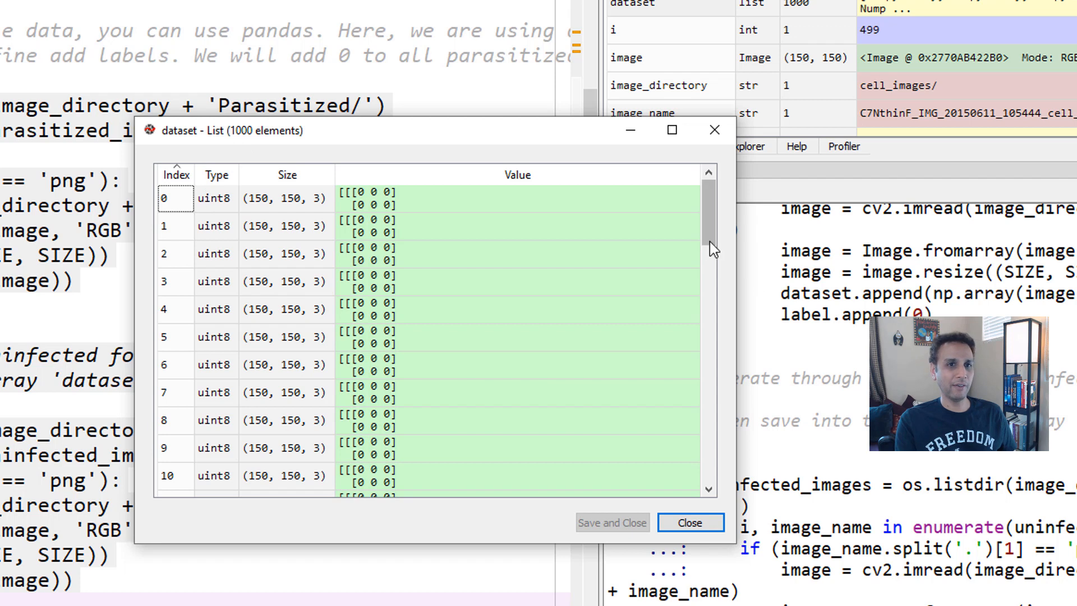
{"action": "mouse_move", "coordinate": [237, 234]}
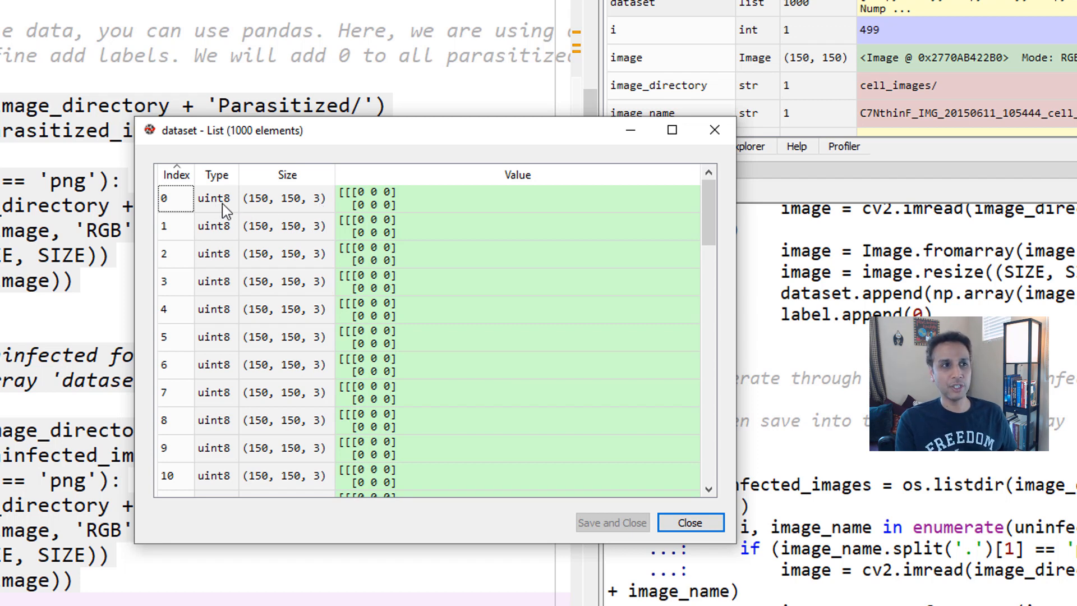
{"action": "mouse_move", "coordinate": [197, 212]}
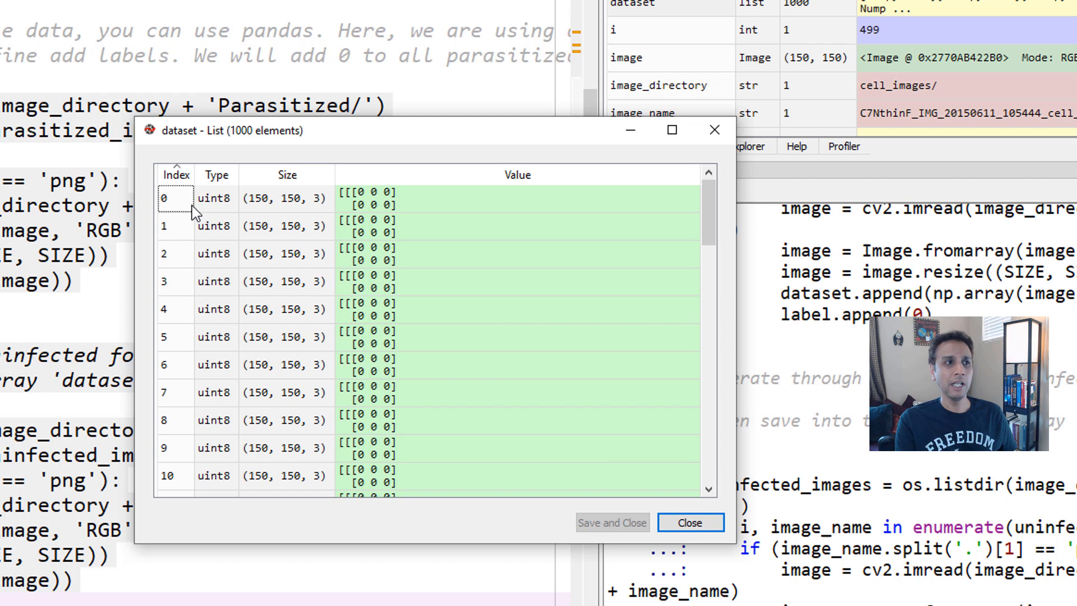
{"action": "mouse_move", "coordinate": [208, 208]}
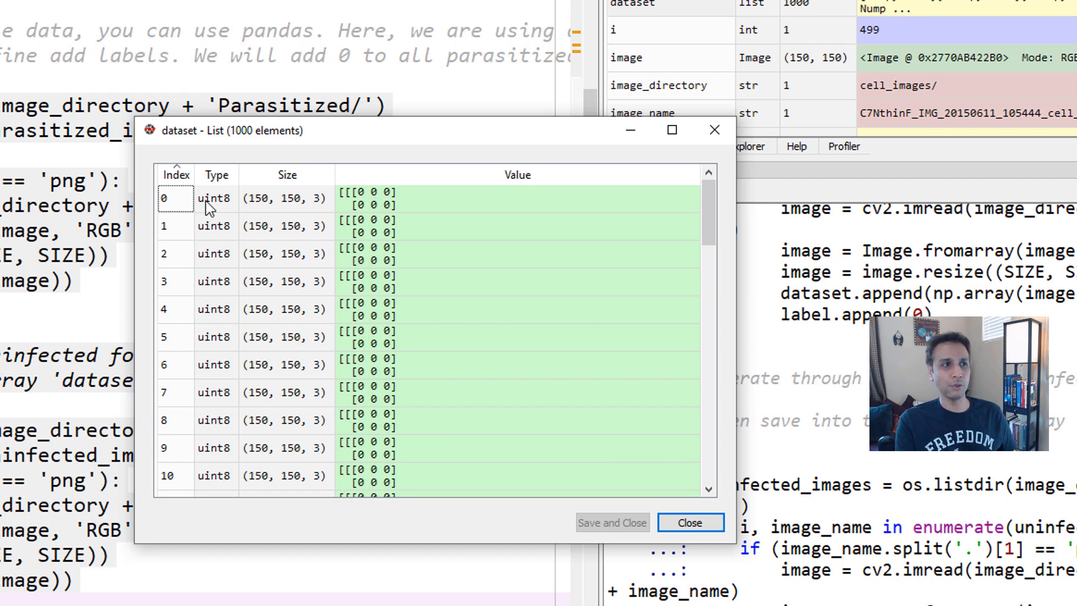
{"action": "mouse_move", "coordinate": [192, 211]}
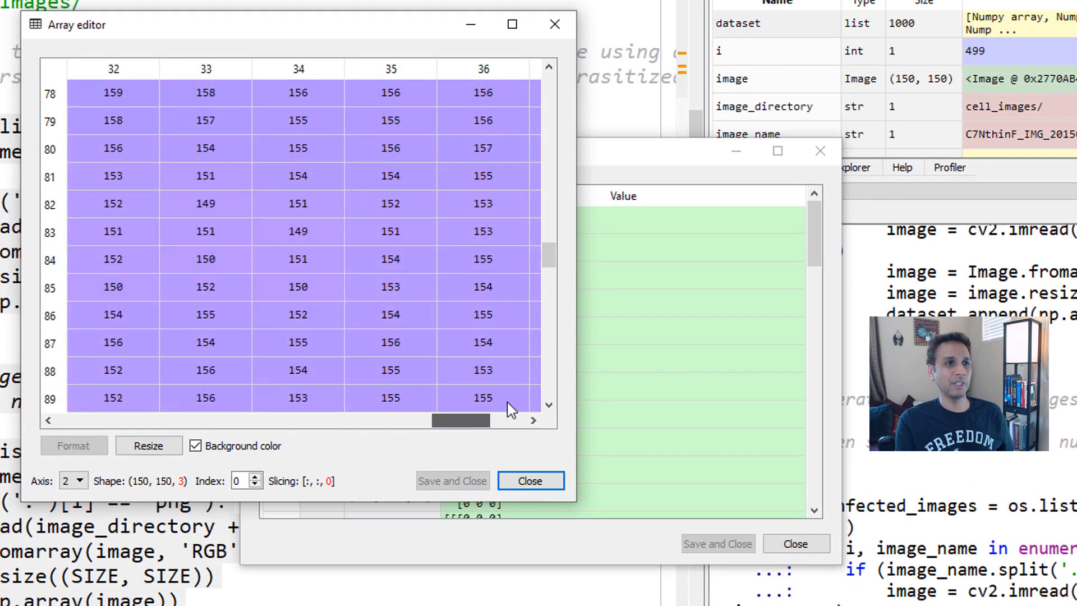
- Close the single-image pixel array viewer and the dataset list viewer
{"action": "left_click", "coordinate": [530, 481]}
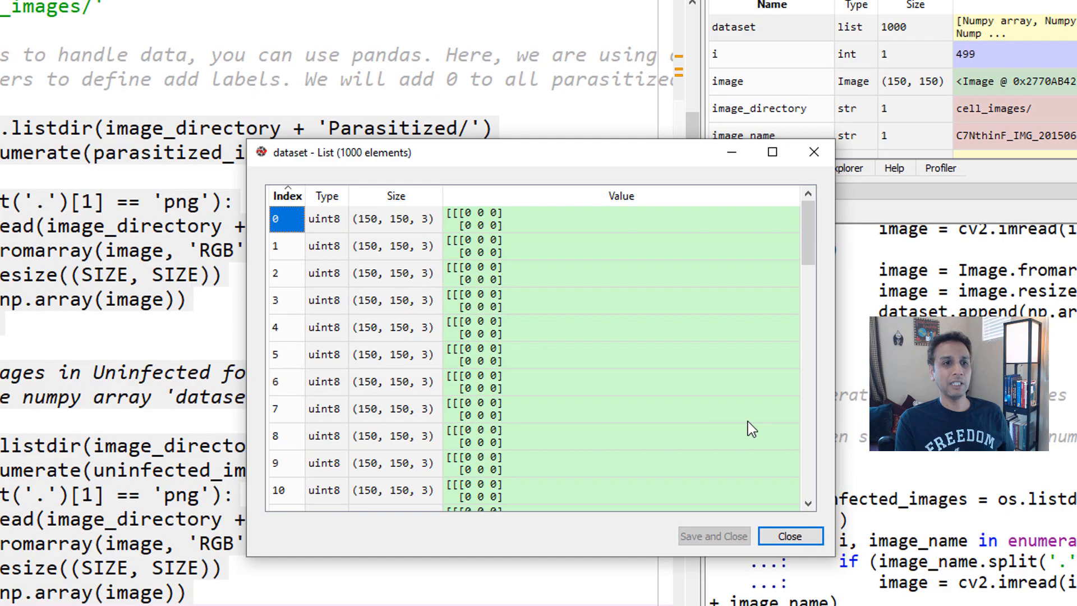
{"action": "left_click", "coordinate": [790, 536]}
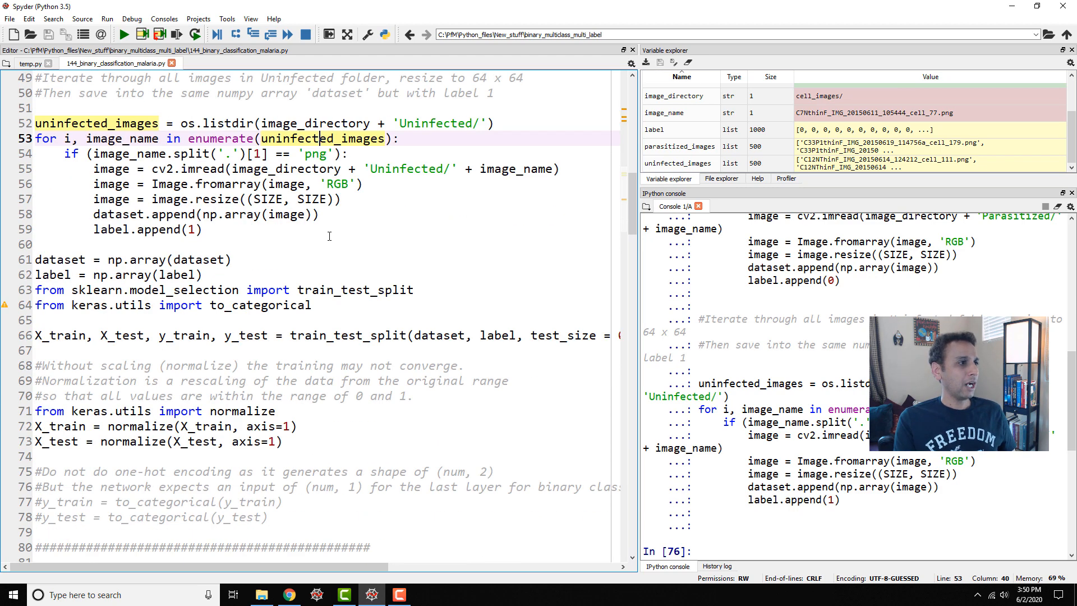
{"action": "scroll", "scroll_direction": "down", "scroll_amount": 3}
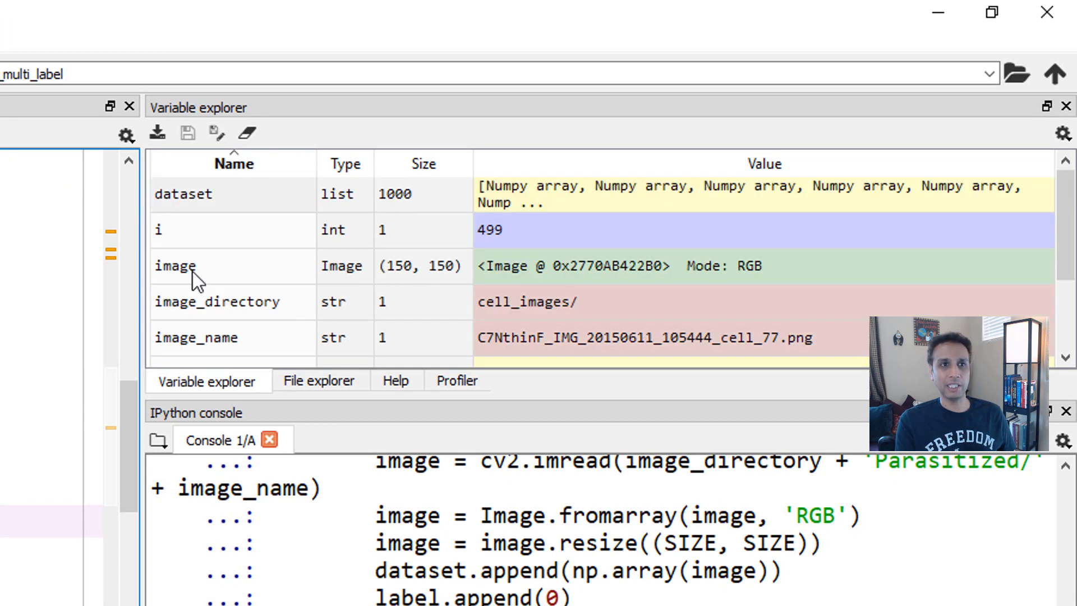
{"action": "mouse_move", "coordinate": [159, 270]}
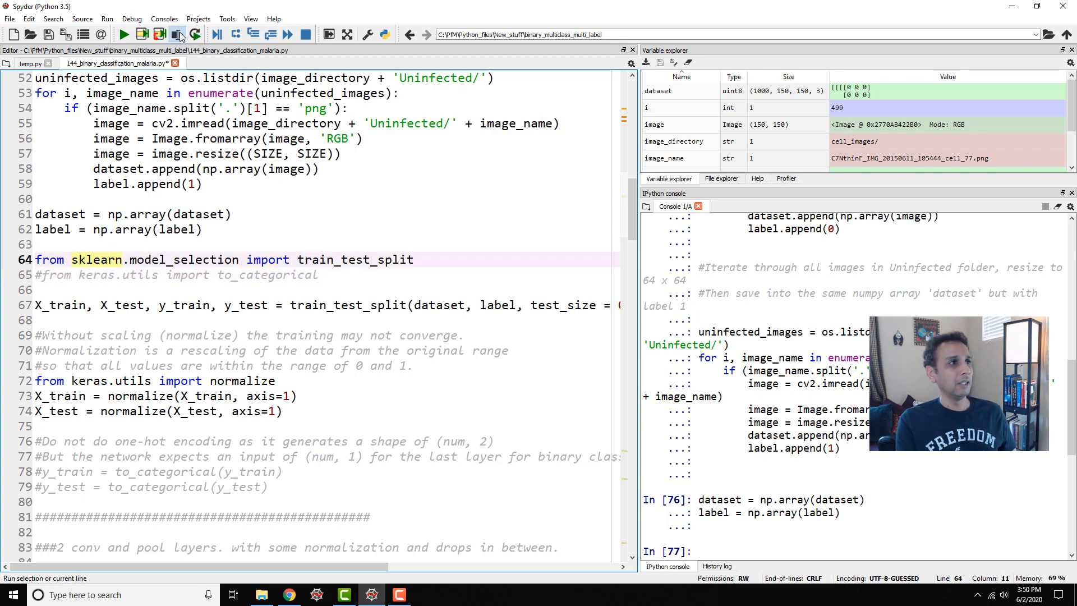
- Select the train_test_split line to run the 800/200 split
{"action": "left_click", "coordinate": [178, 35]}
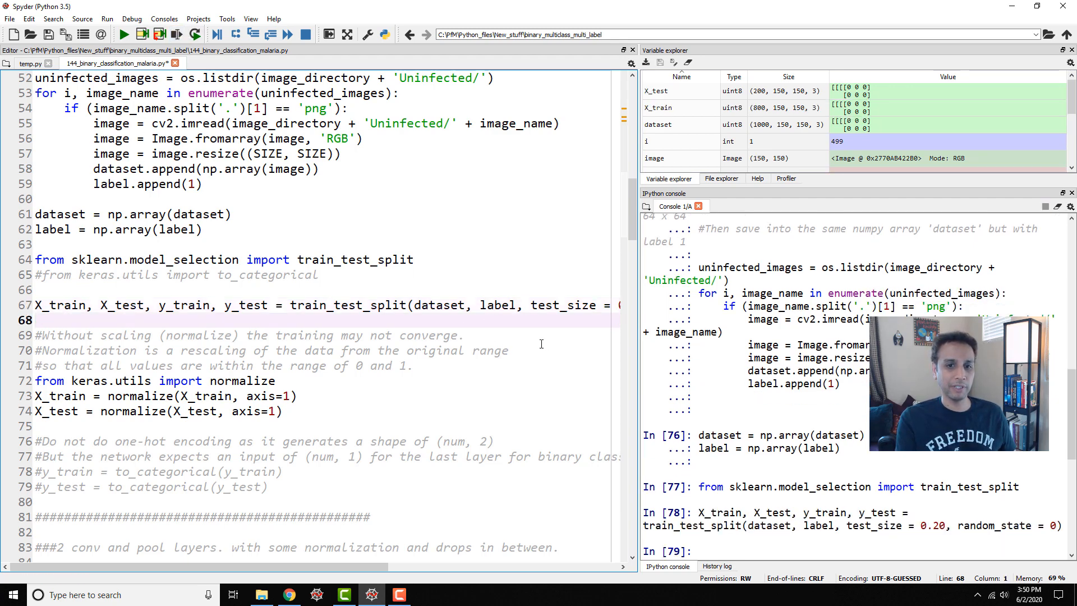
{"action": "mouse_move", "coordinate": [511, 394]}
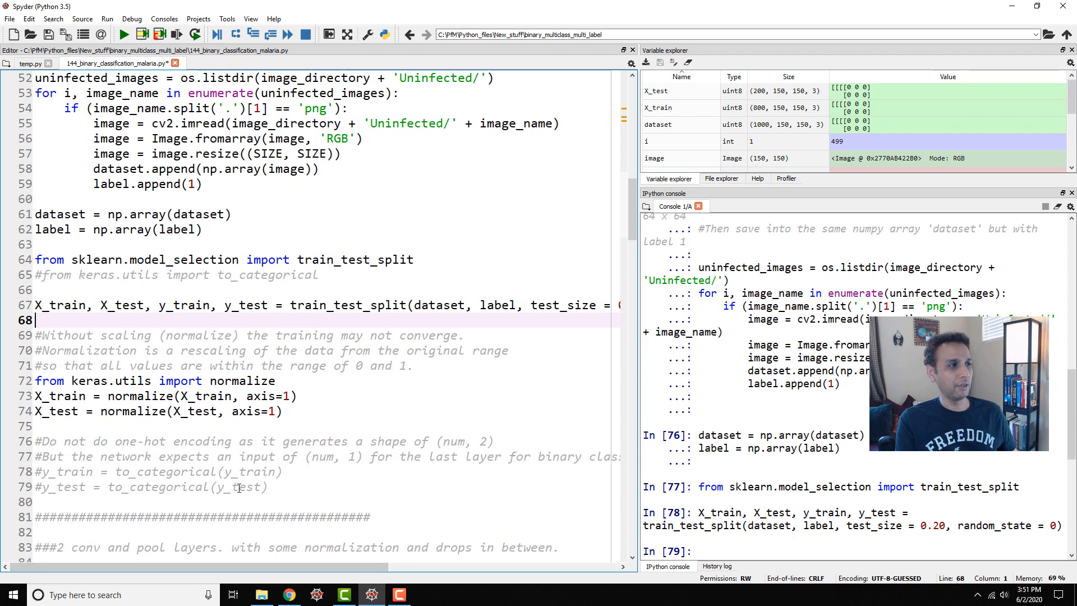
{"action": "scroll", "scroll_direction": "down", "scroll_amount": 3}
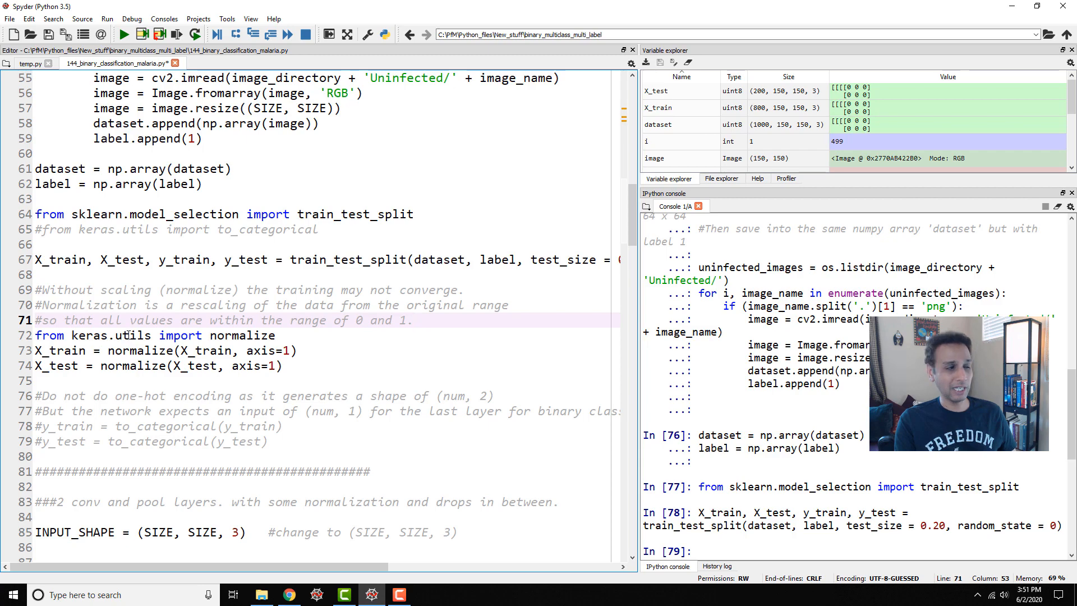
{"action": "left_click_drag", "start_coordinate": [34, 336], "coordinate": [282, 365]}
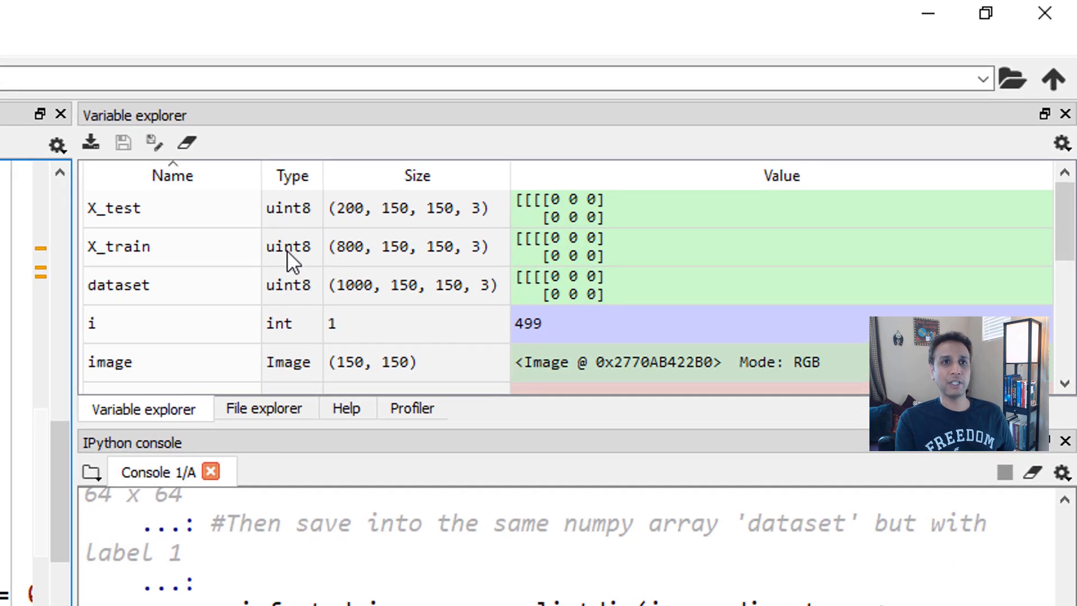
{"action": "mouse_move", "coordinate": [291, 237]}
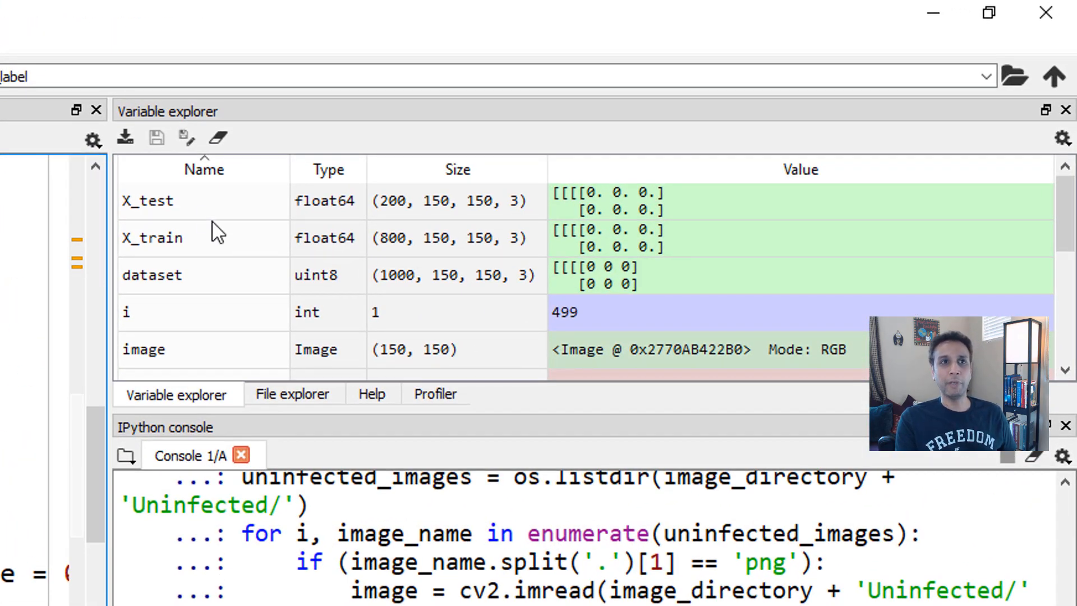
- Select the normalize lines for X_train and X_test in the editor
{"action": "left_click", "coordinate": [146, 201]}
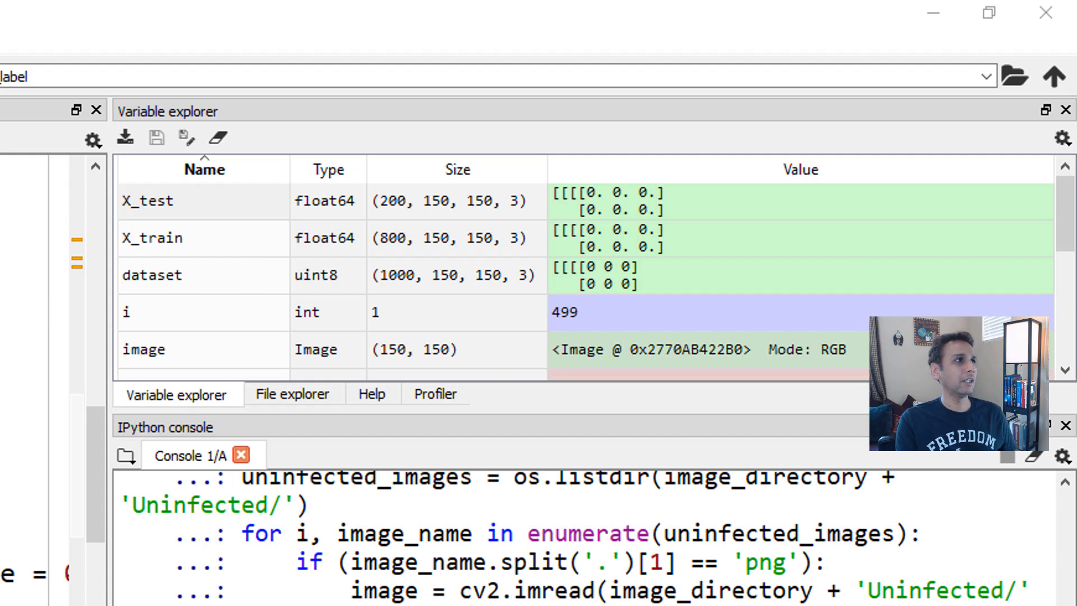
{"action": "left_click", "coordinate": [164, 201]}
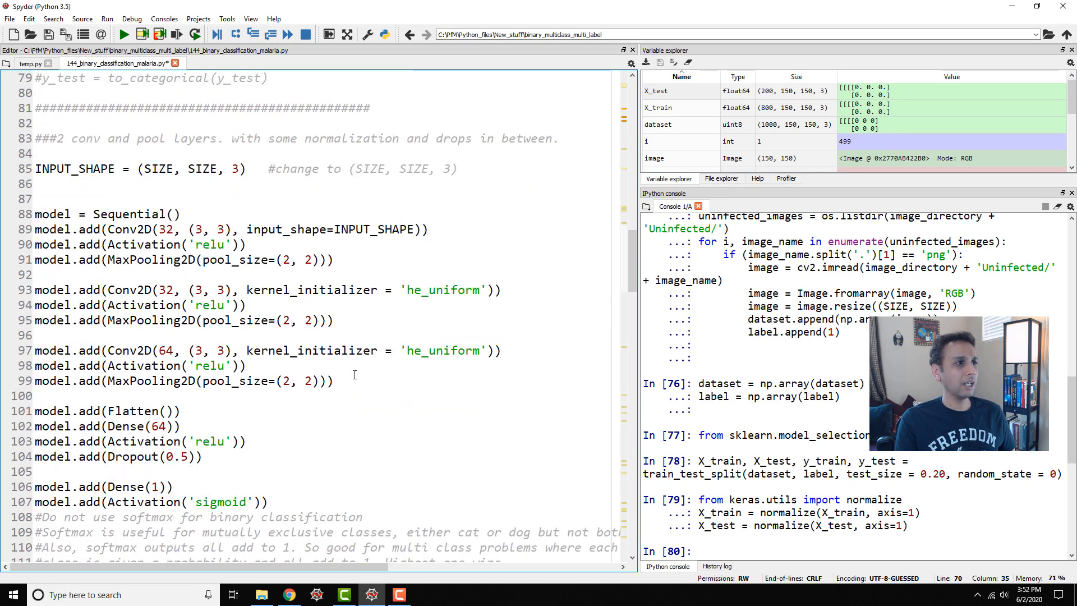
{"action": "scroll", "scroll_direction": "down", "scroll_amount": 3}
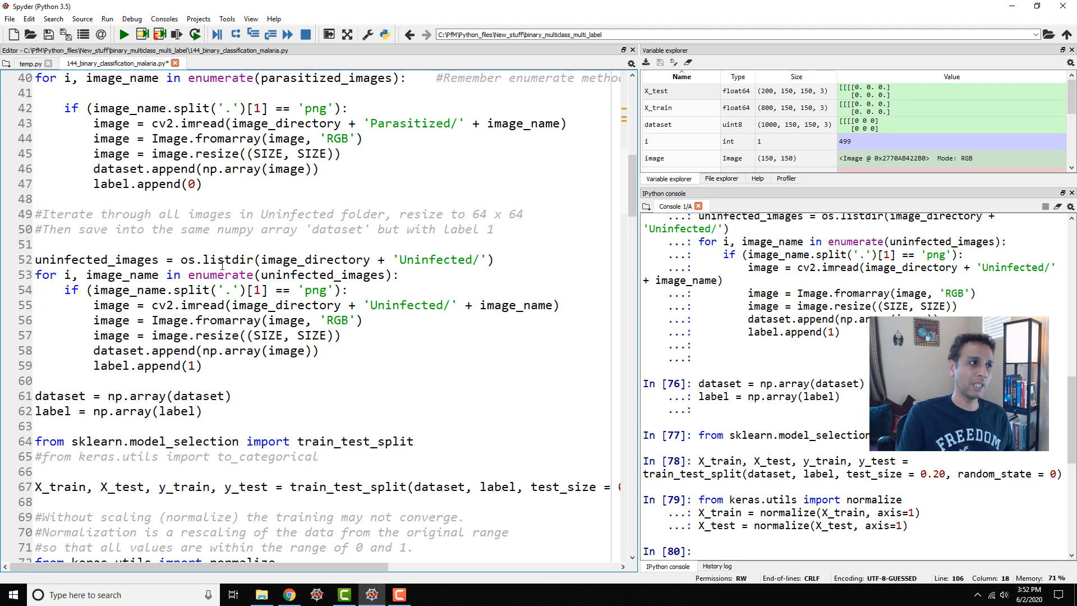
{"action": "scroll", "scroll_direction": "down", "scroll_amount": 3}
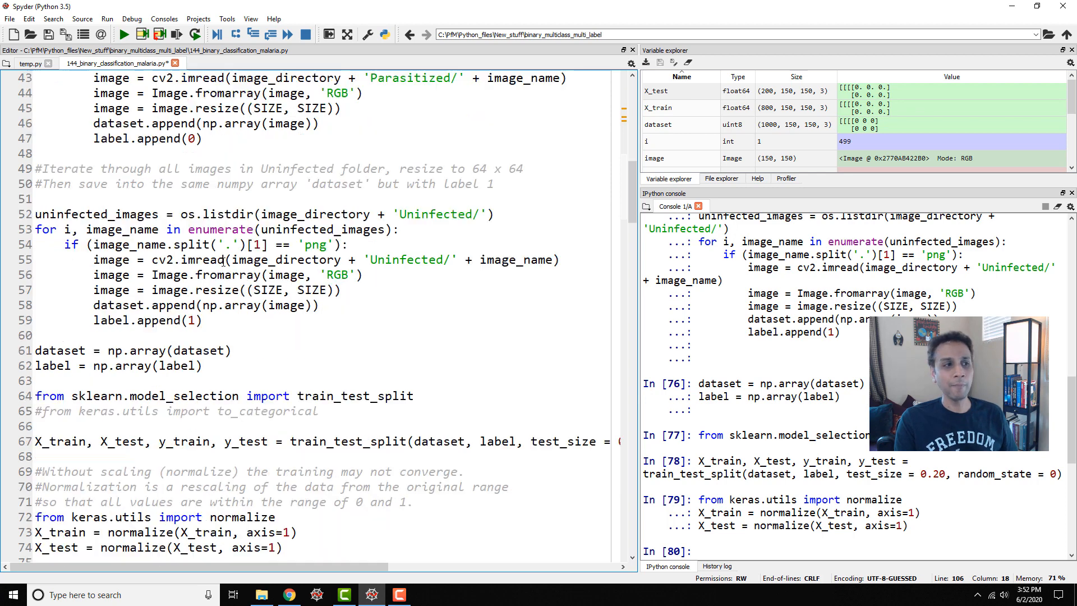
{"action": "scroll", "scroll_direction": "down", "scroll_amount": 3}
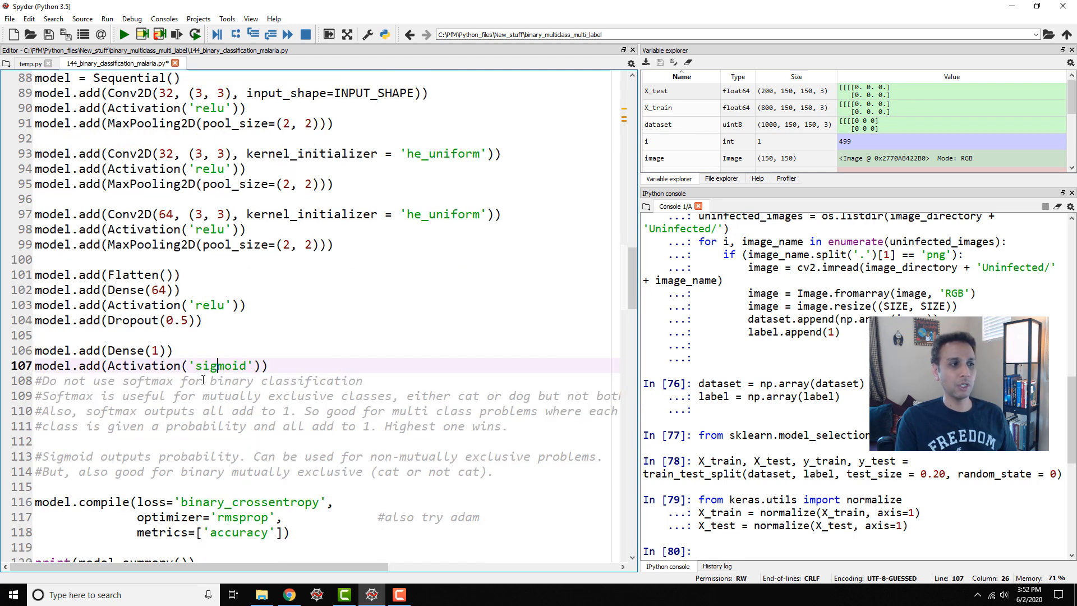
{"action": "double_click", "coordinate": [220, 365]}
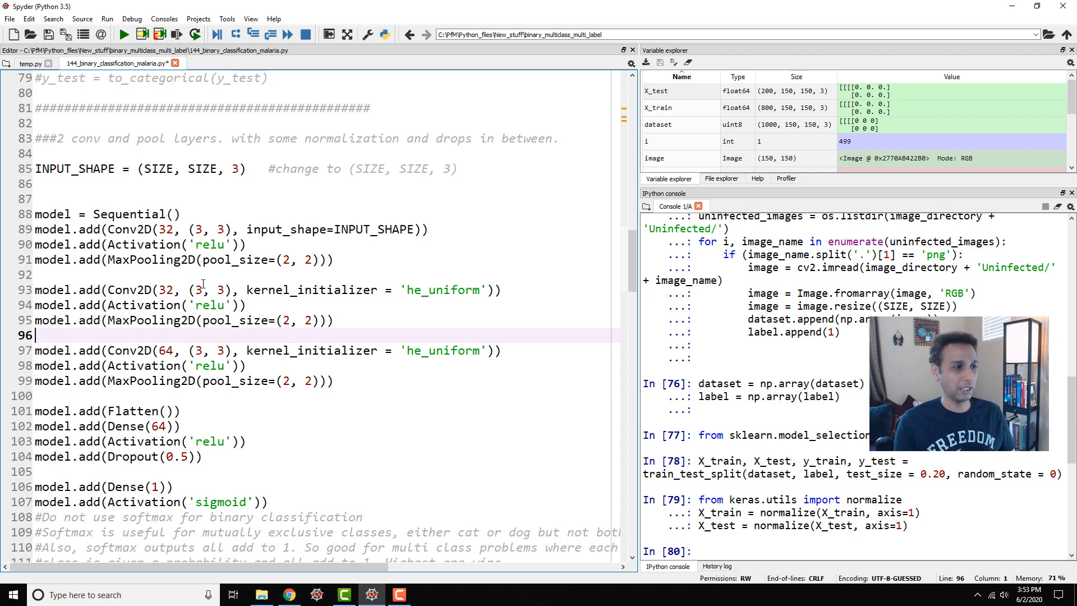
{"action": "scroll", "scroll_direction": "down", "scroll_amount": 3}
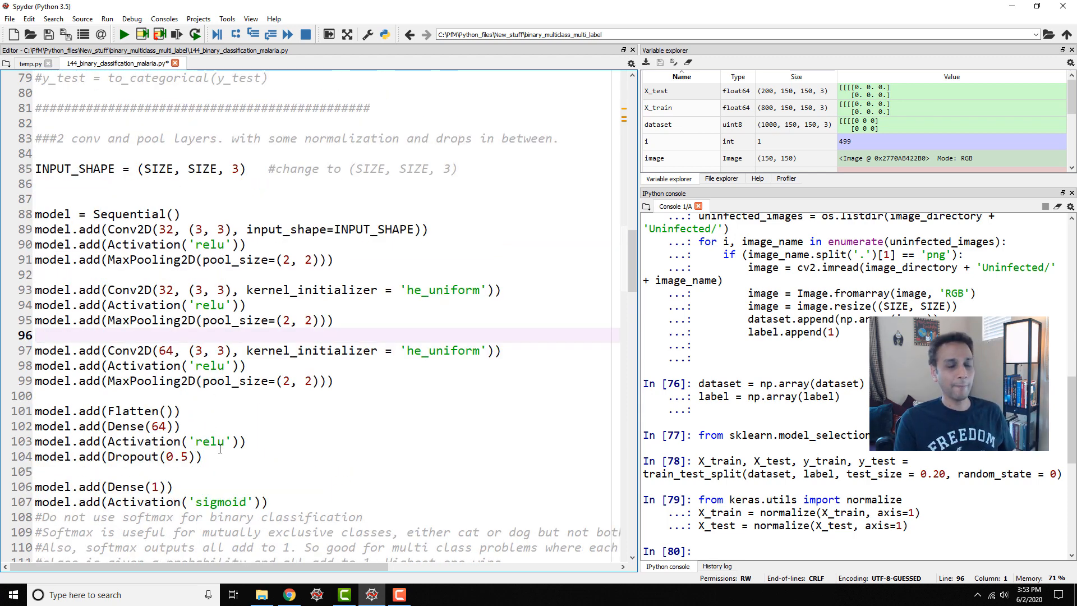
{"action": "scroll", "scroll_direction": "down", "scroll_amount": 3}
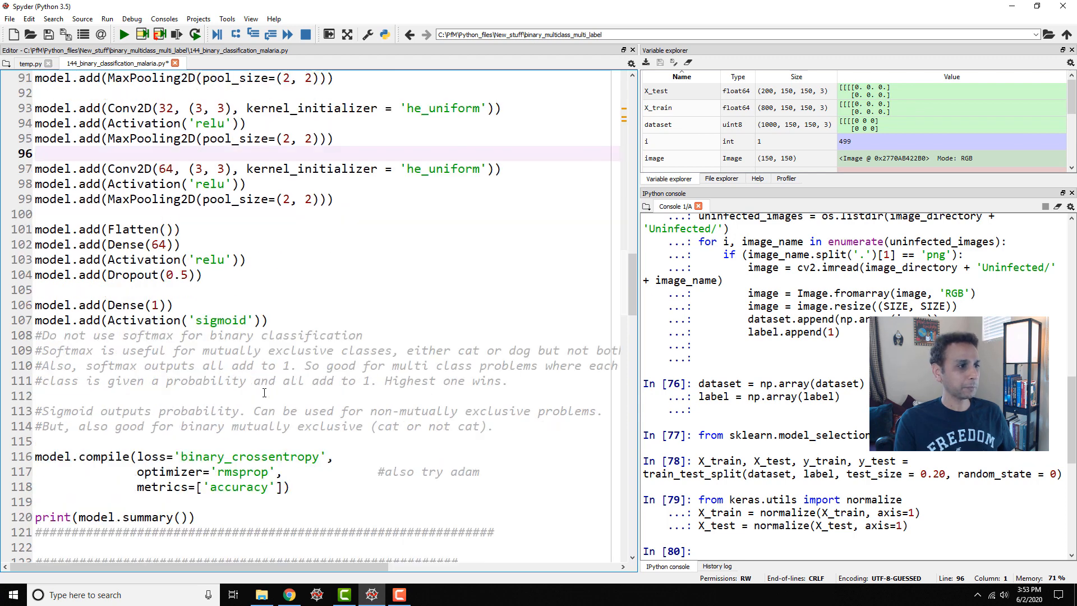
{"action": "scroll", "scroll_direction": "down", "scroll_amount": 3}
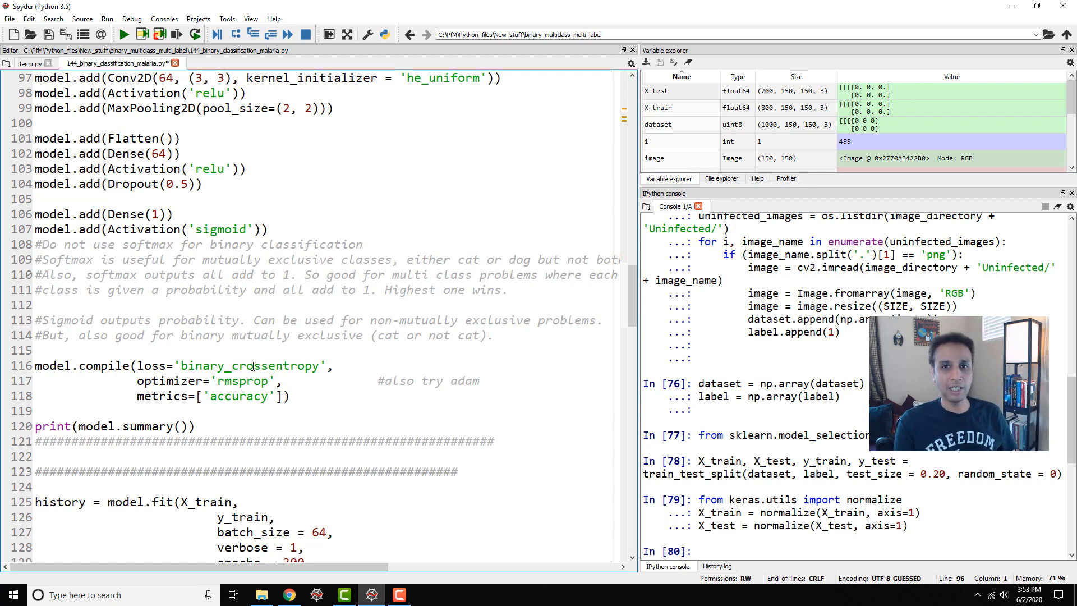
{"action": "double_click", "coordinate": [249, 365]}
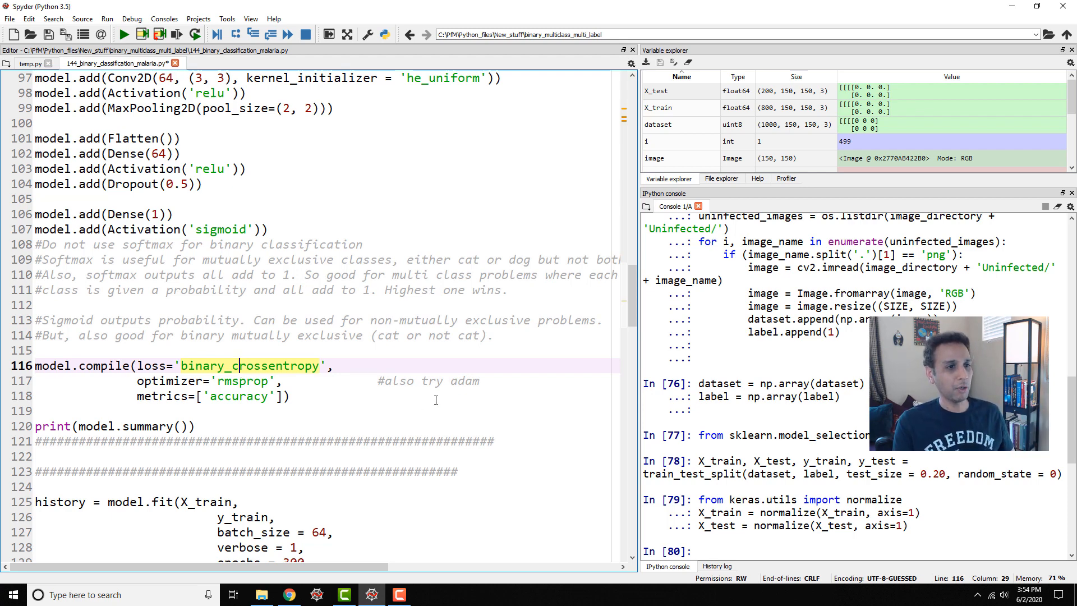
{"action": "double_click", "coordinate": [465, 380]}
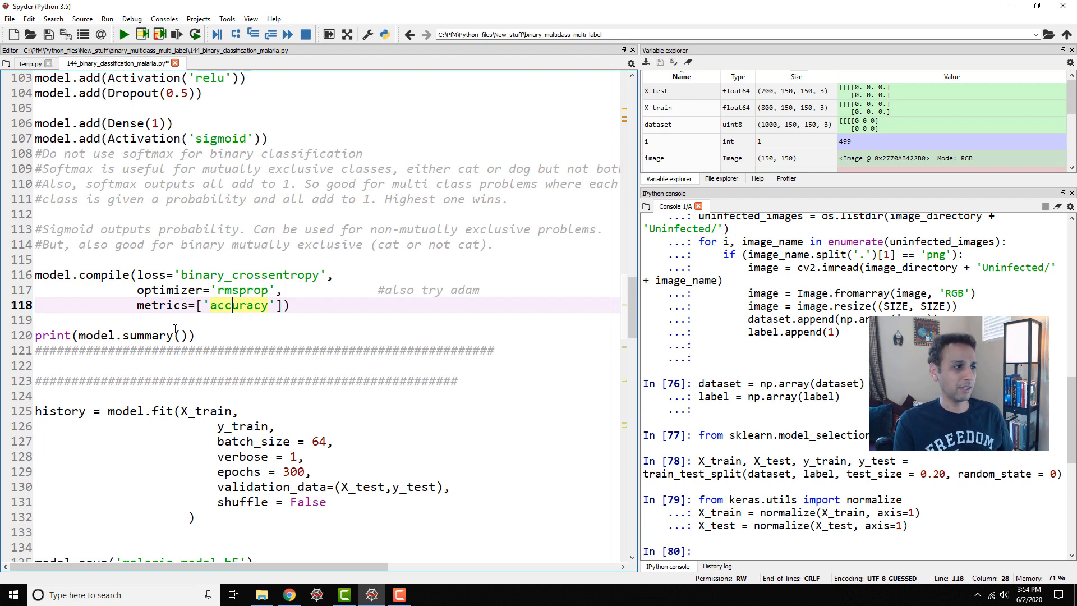
- Highlight the model.fit call, its y_train argument and the batch size of 64
{"action": "scroll", "scroll_direction": "down", "scroll_amount": 3}
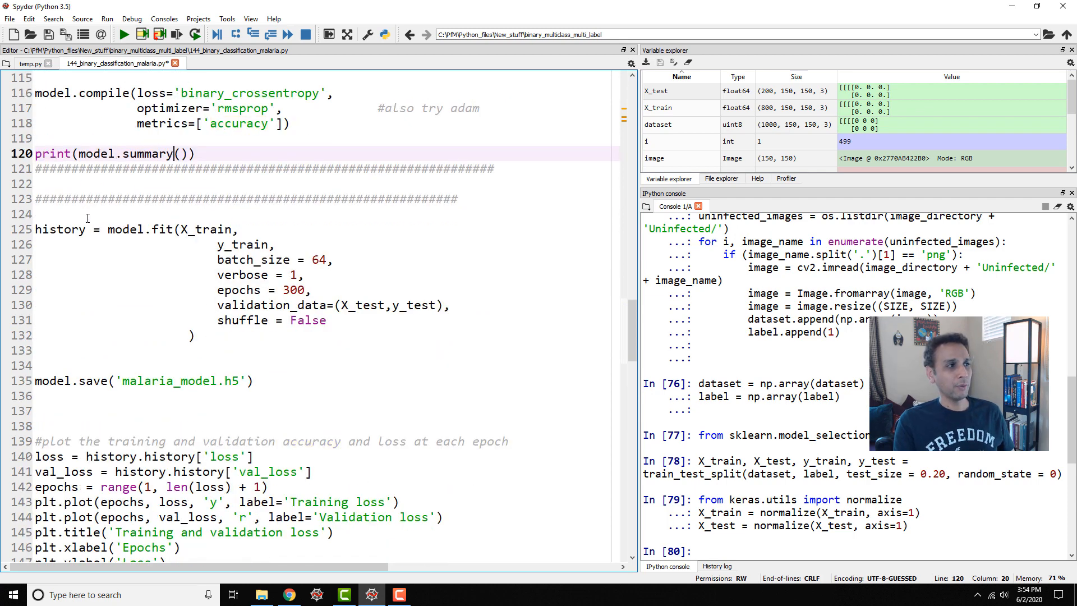
{"action": "double_click", "coordinate": [139, 230]}
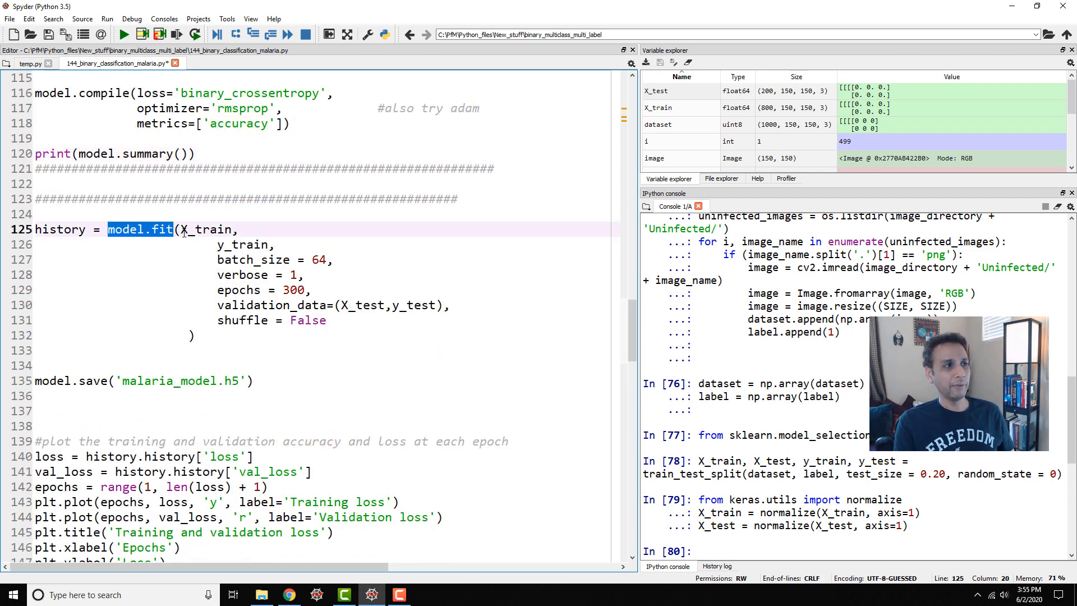
{"action": "double_click", "coordinate": [204, 230]}
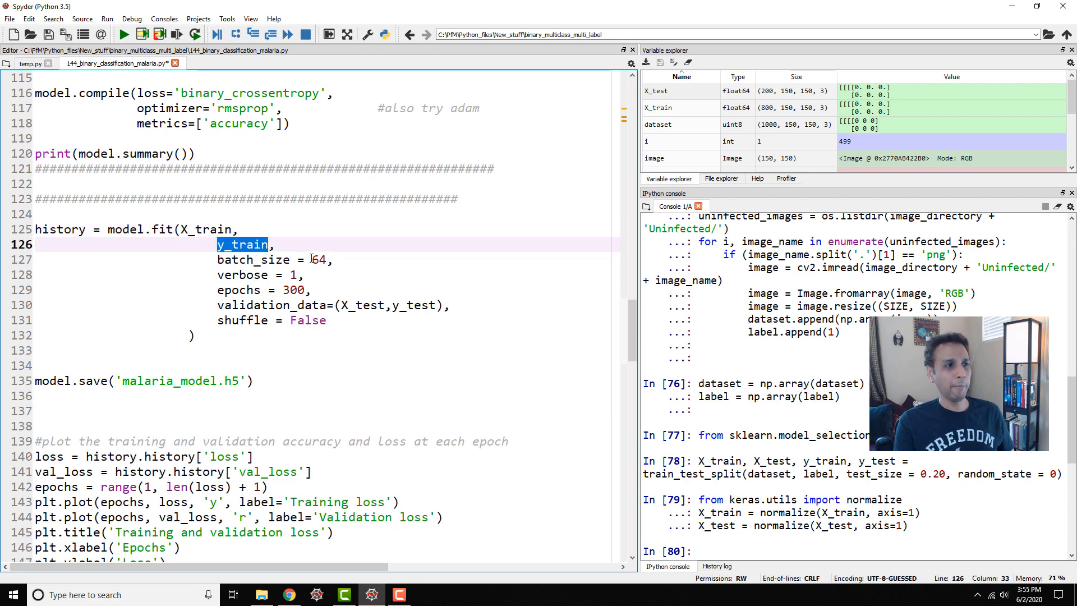
{"action": "double_click", "coordinate": [319, 260]}
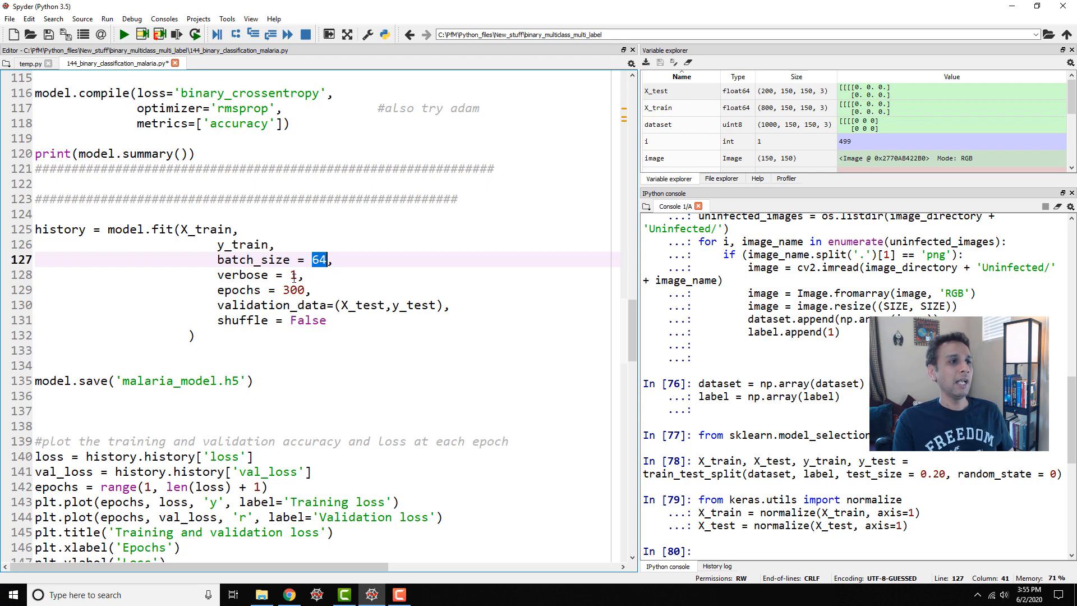
{"action": "double_click", "coordinate": [293, 289]}
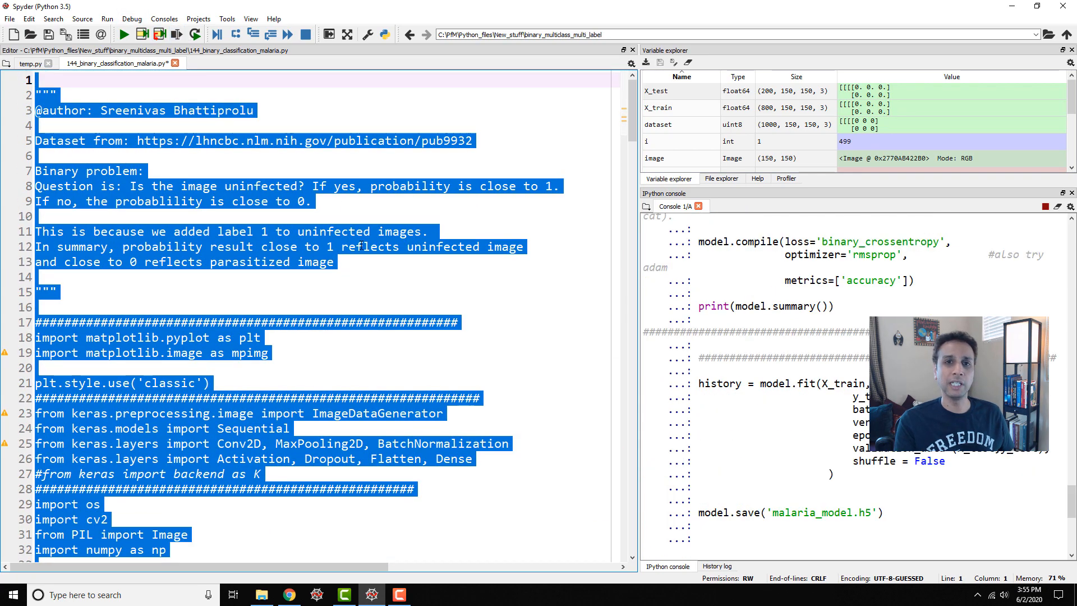
{"action": "scroll", "scroll_direction": "down", "scroll_amount": 3}
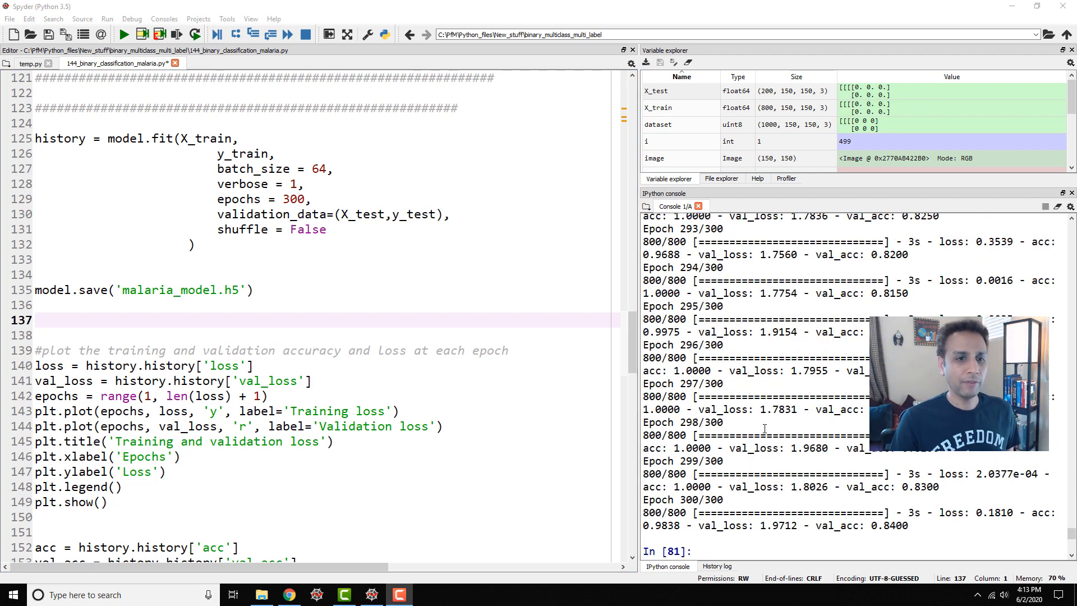
- Scroll down to the plotting code and select lines 139–160
{"action": "scroll", "scroll_direction": "down", "scroll_amount": 3}
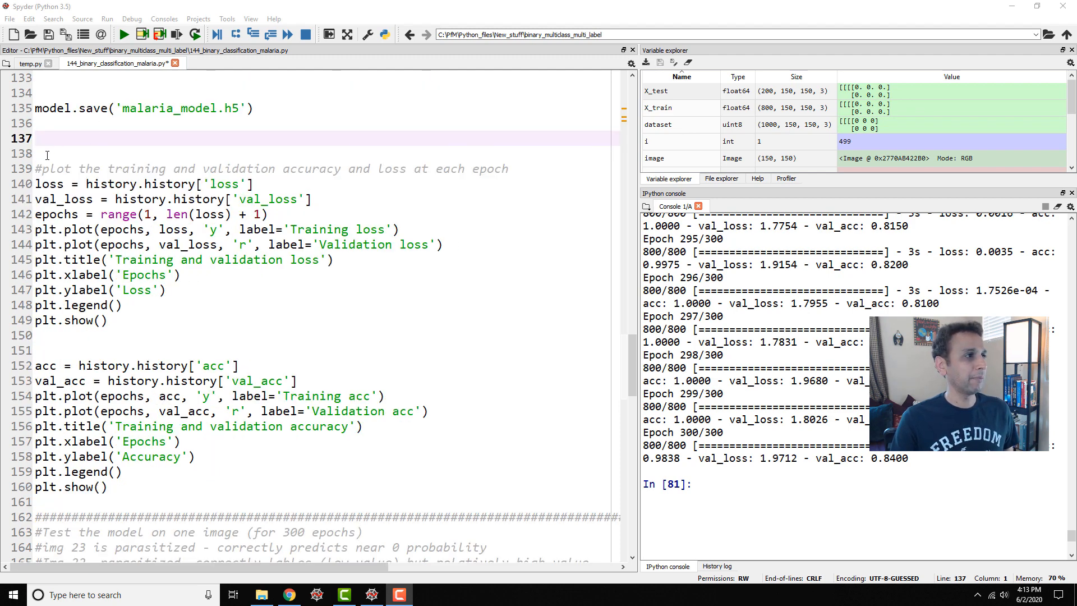
{"action": "left_click_drag", "start_coordinate": [37, 168], "coordinate": [124, 487]}
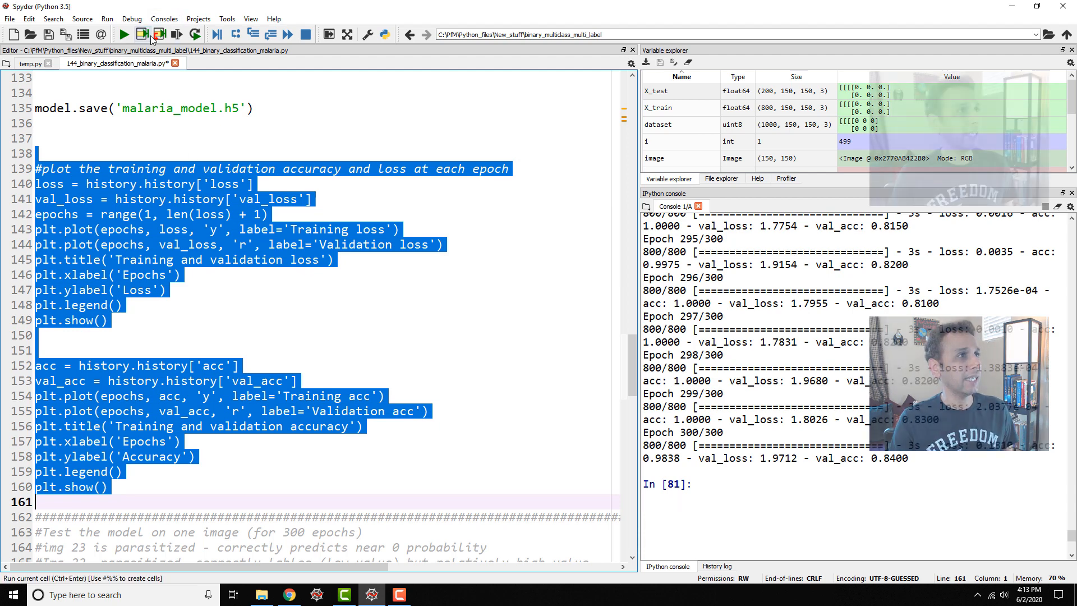
- Run the selected plotting code and scroll the console through the loss and accuracy plots
{"action": "left_click", "coordinate": [141, 34]}
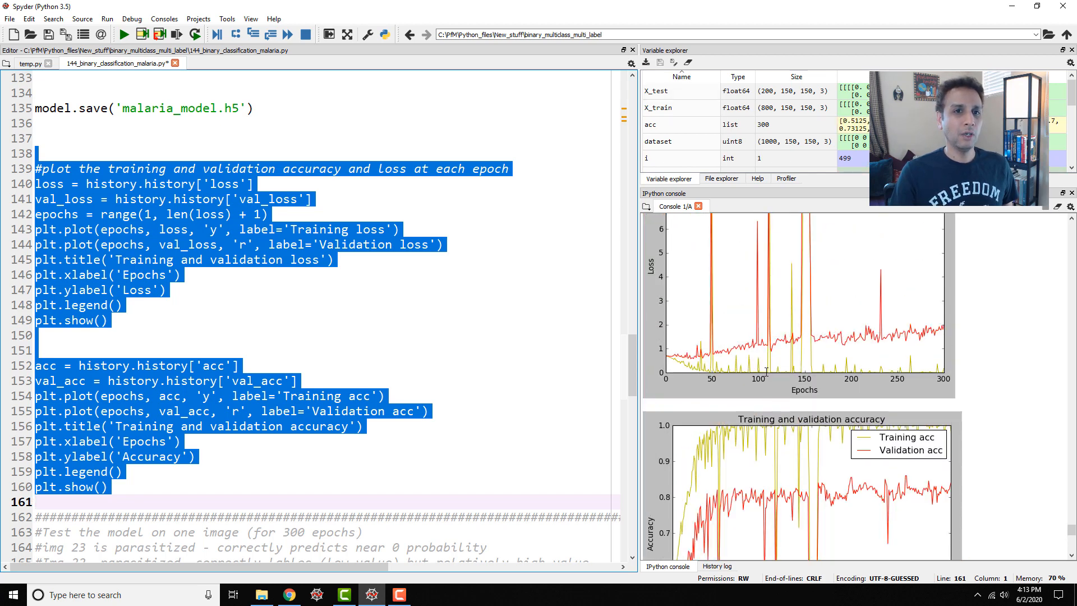
{"action": "scroll", "scroll_direction": "down", "scroll_amount": 3}
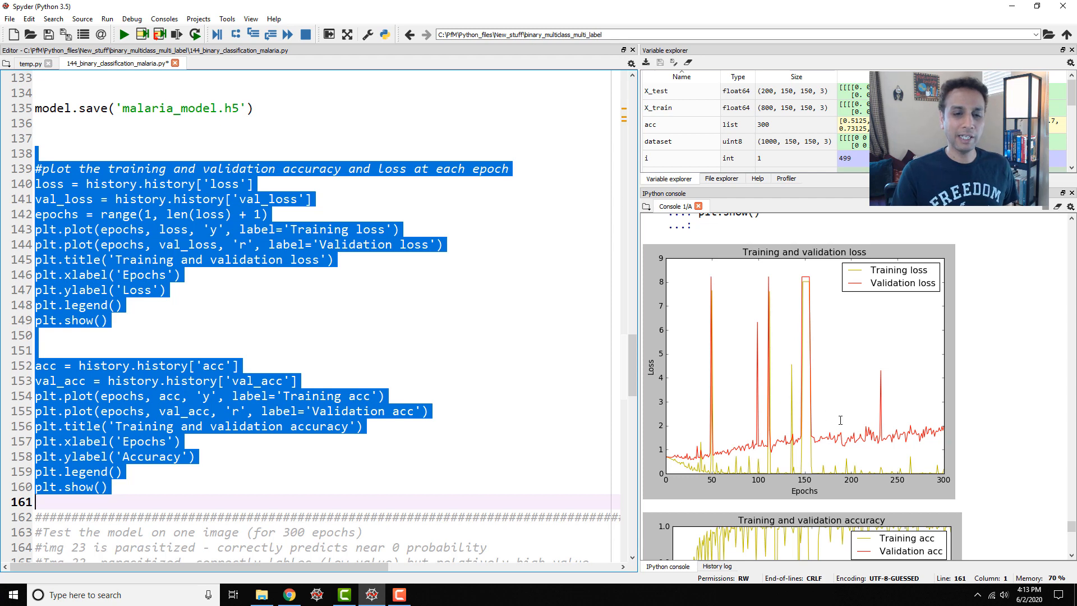
{"action": "scroll", "scroll_direction": "down", "scroll_amount": 3}
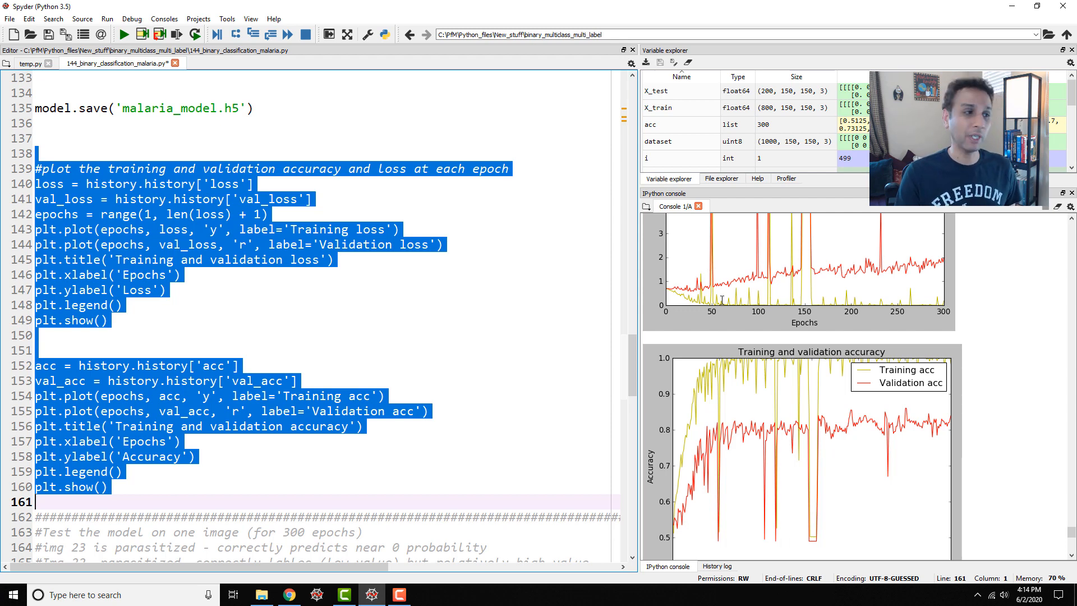
{"action": "scroll", "scroll_direction": "down", "scroll_amount": 3}
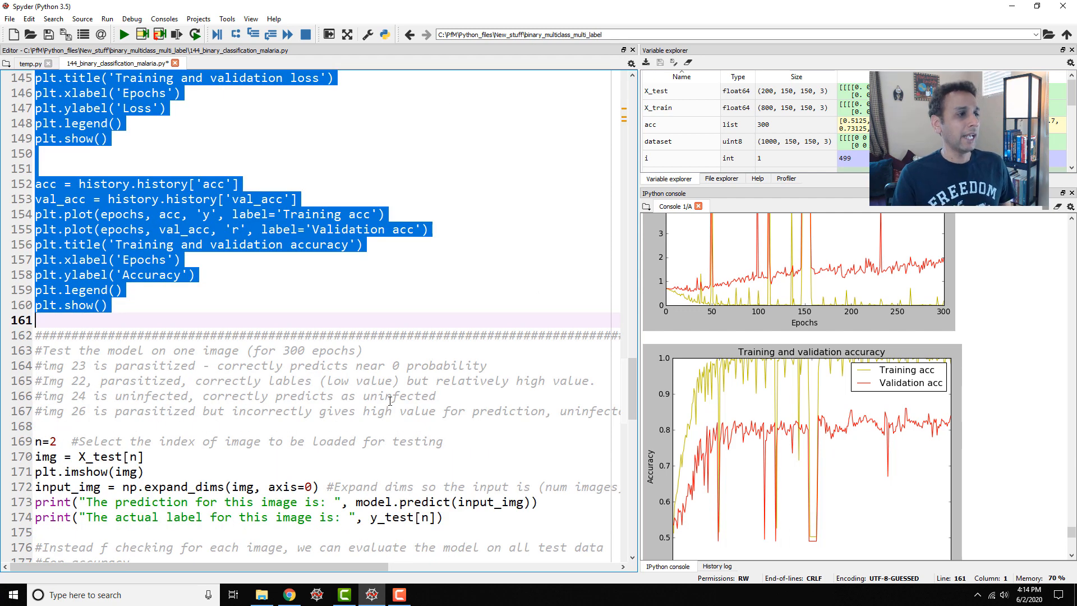
- Scroll to the single-image test code, then select line 172 and highlight input_img
{"action": "scroll", "scroll_direction": "down", "scroll_amount": 3}
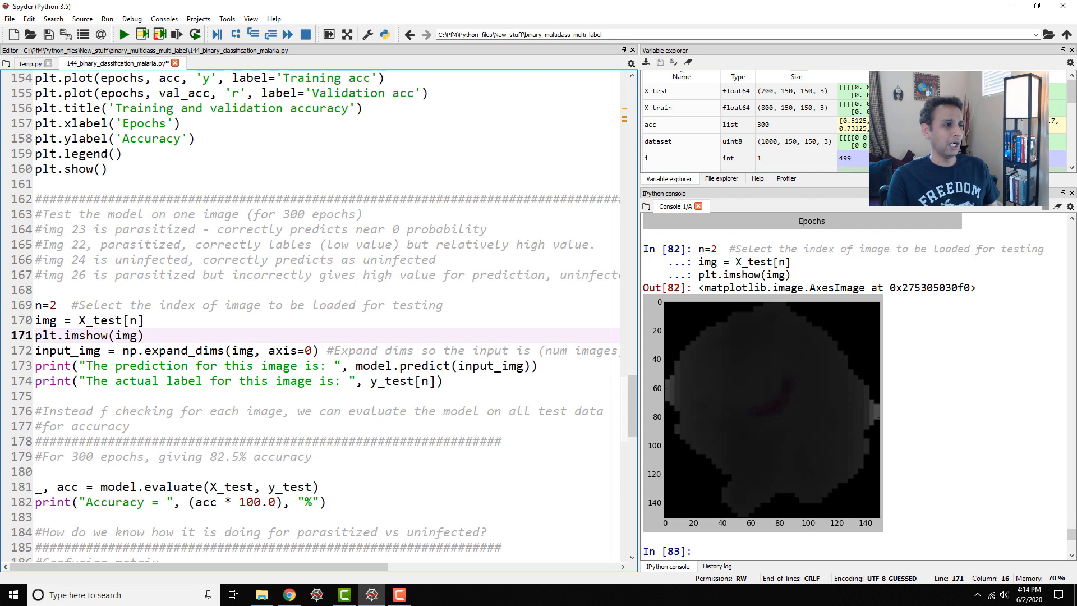
{"action": "left_click", "coordinate": [274, 352]}
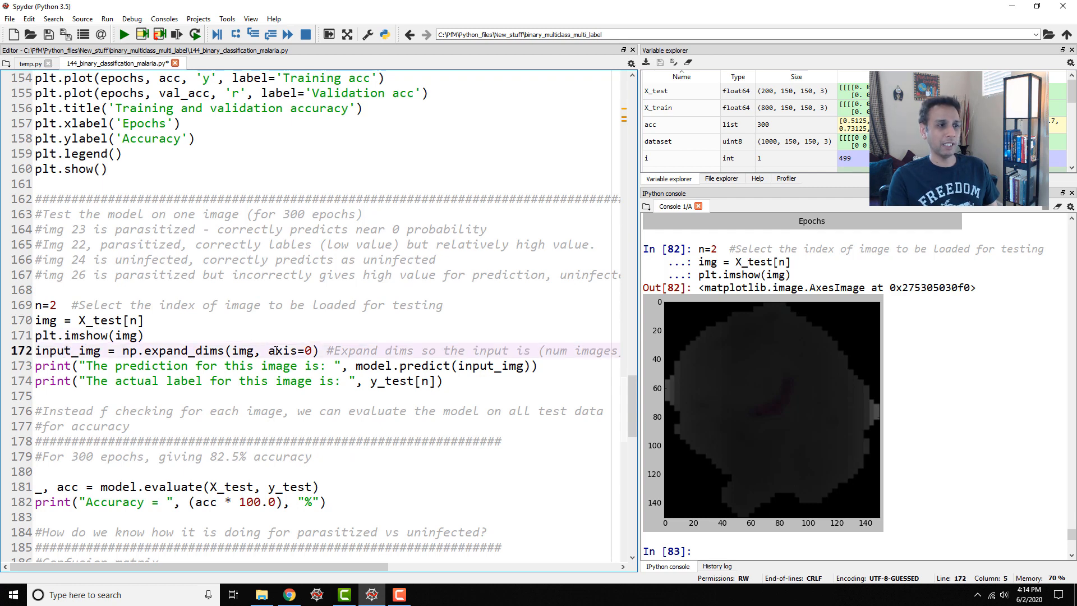
{"action": "double_click", "coordinate": [68, 350]}
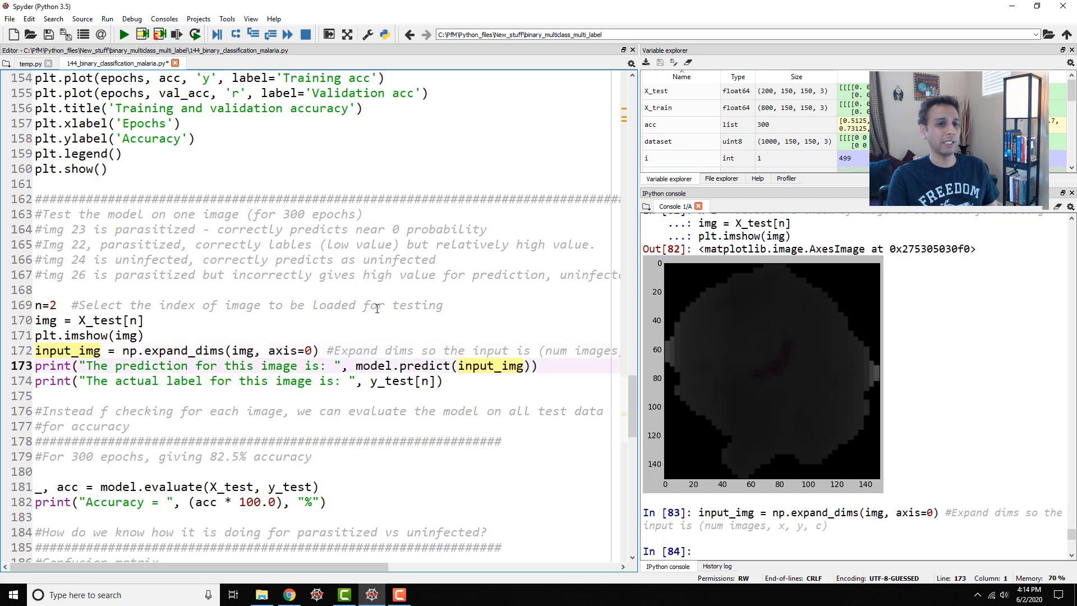
- Run the prediction and label lines for test image 23, giving about 3.49e-23 versus label 0
{"action": "scroll", "scroll_direction": "down", "scroll_amount": 3}
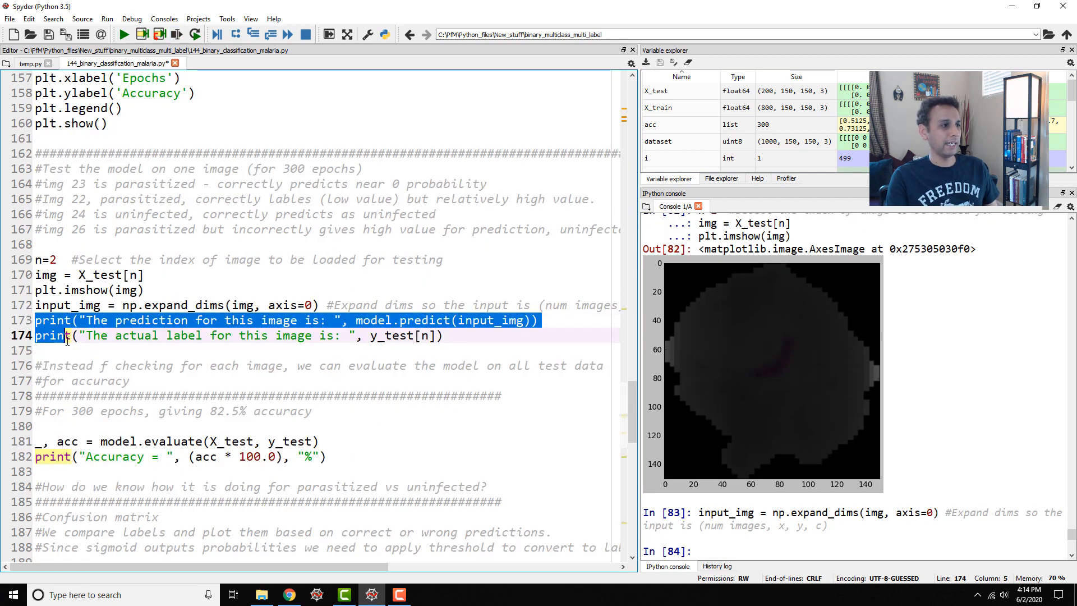
{"action": "key", "text": "F9"}
{"action": "type", "text": "3"}
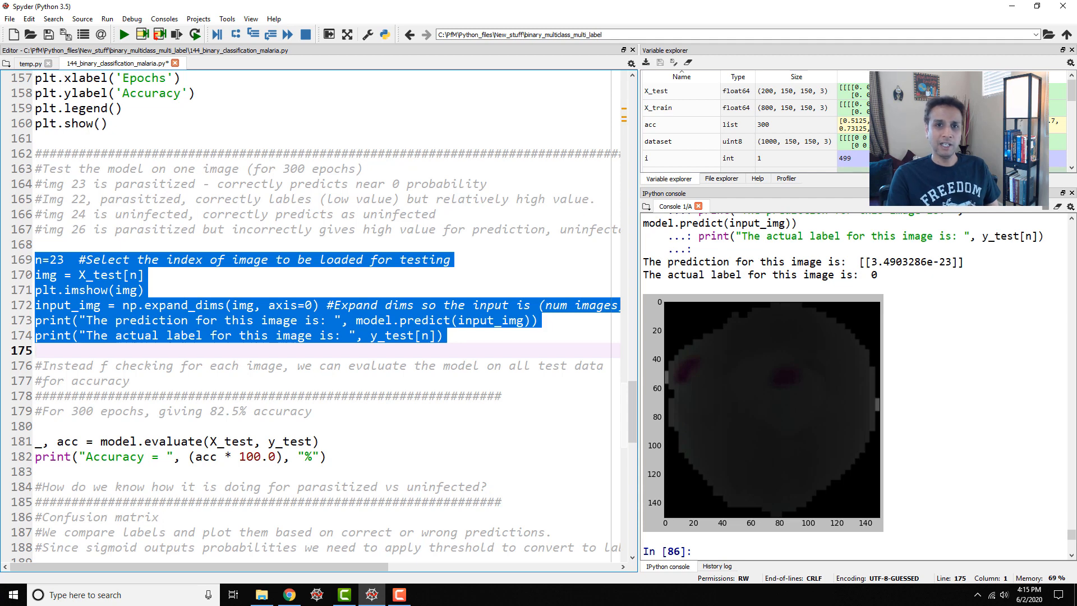
- Change the image index to 24, predict about 0.995 for label 1, then set n to 26
{"action": "left_click", "coordinate": [873, 275]}
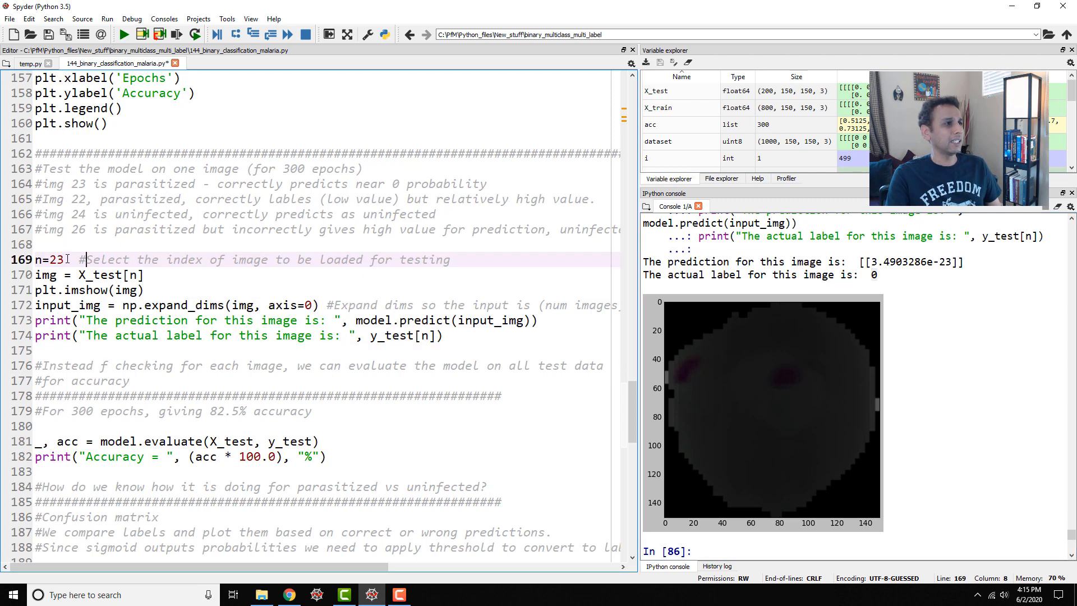
{"action": "double_click", "coordinate": [106, 260]}
{"action": "type", "text": "4"}
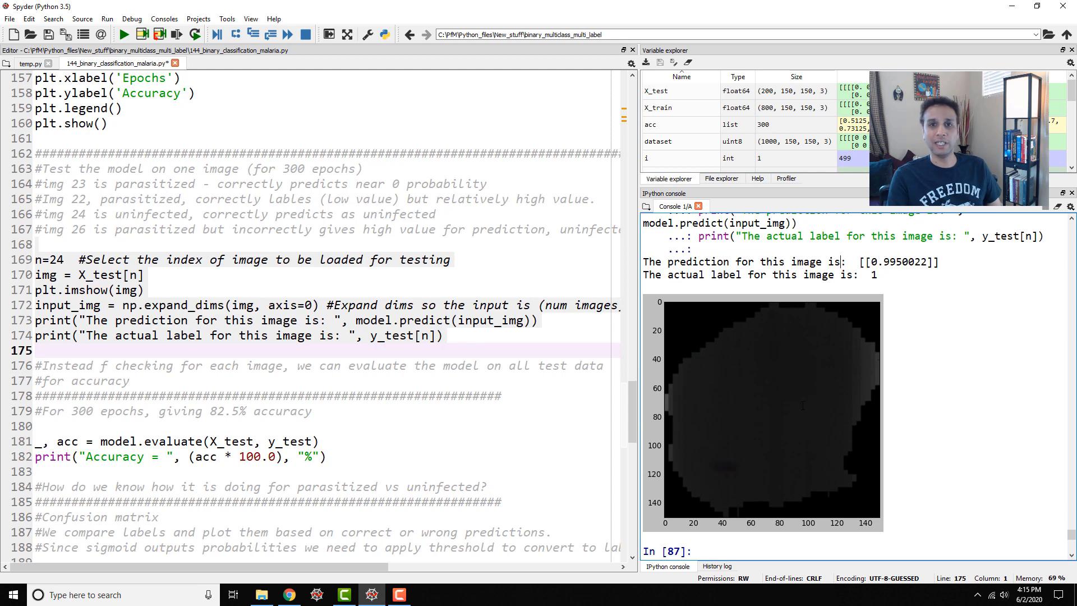
{"action": "left_click", "coordinate": [144, 290]}
{"action": "type", "text": "6"}
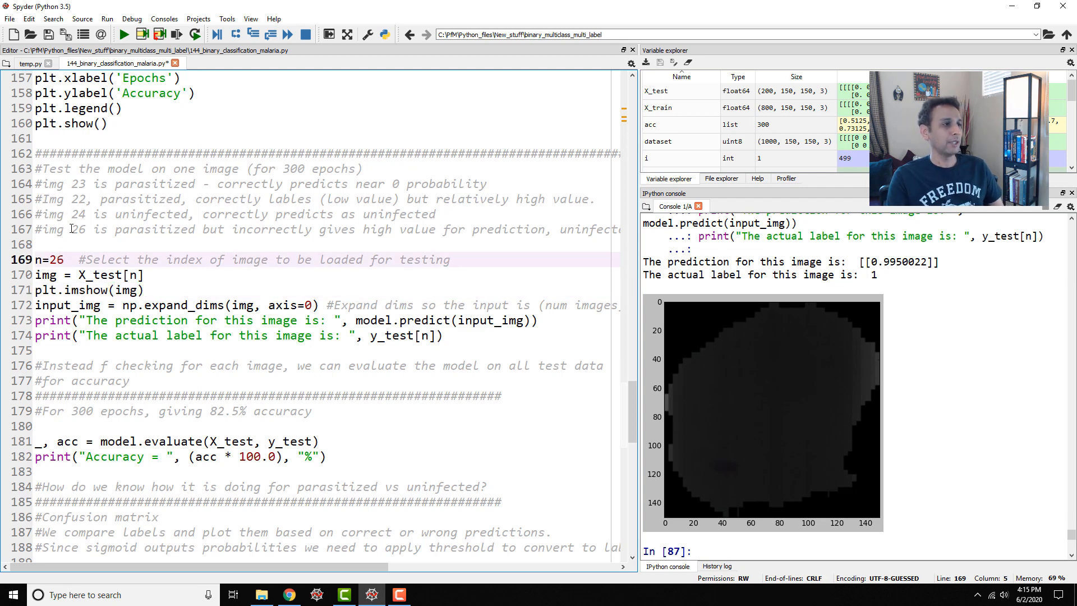
- Run the single-image test code (lines 169–174) for image 26, predicting about 0.0013 versus label 0
{"action": "left_click_drag", "start_coordinate": [38, 259], "coordinate": [37, 350]}
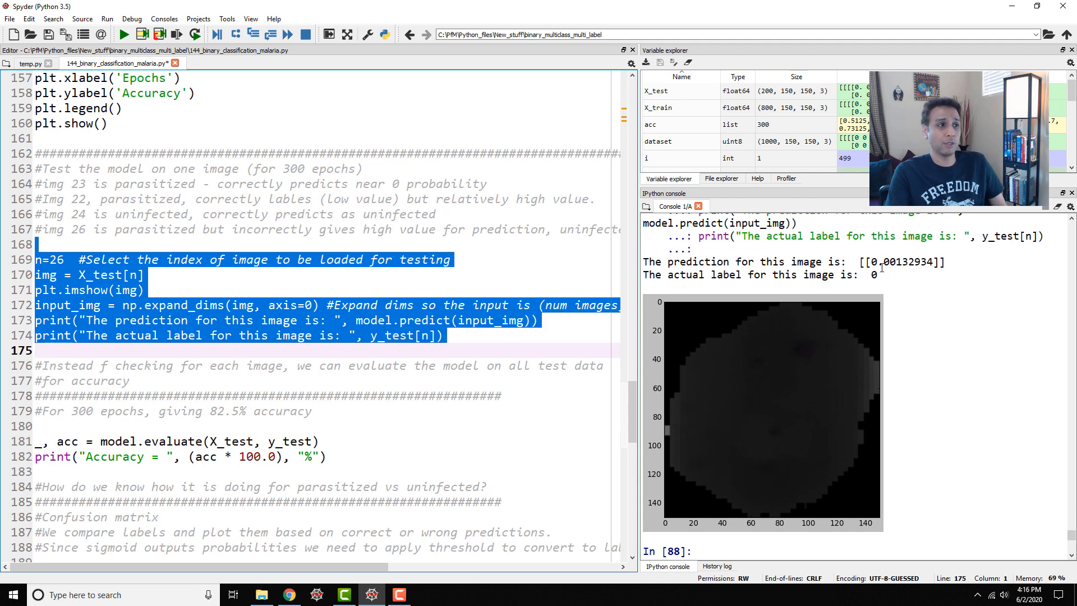
{"action": "left_click", "coordinate": [378, 336]}
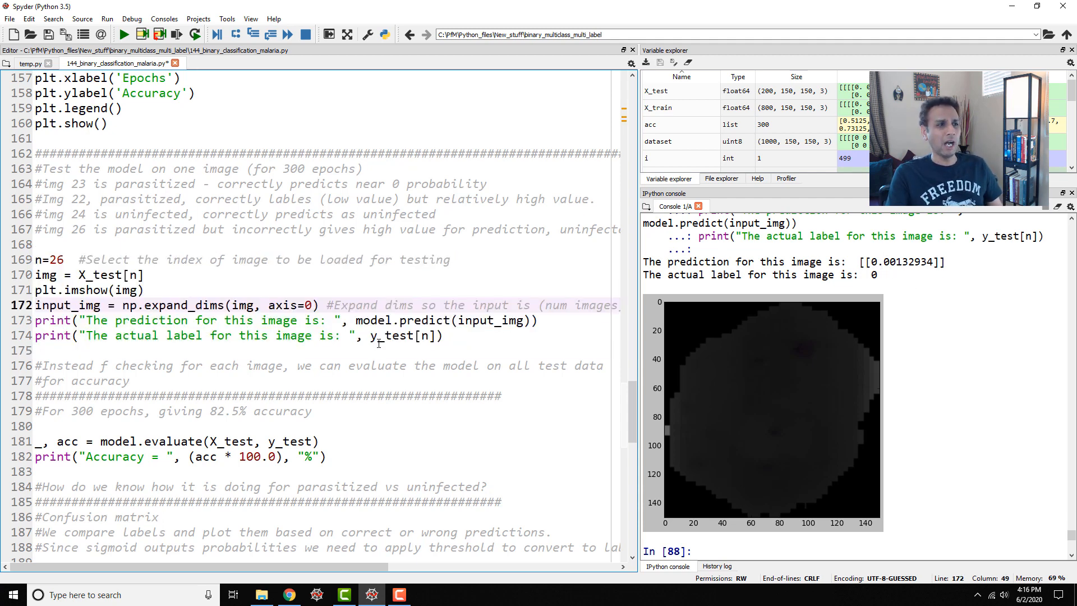
{"action": "double_click", "coordinate": [399, 305]}
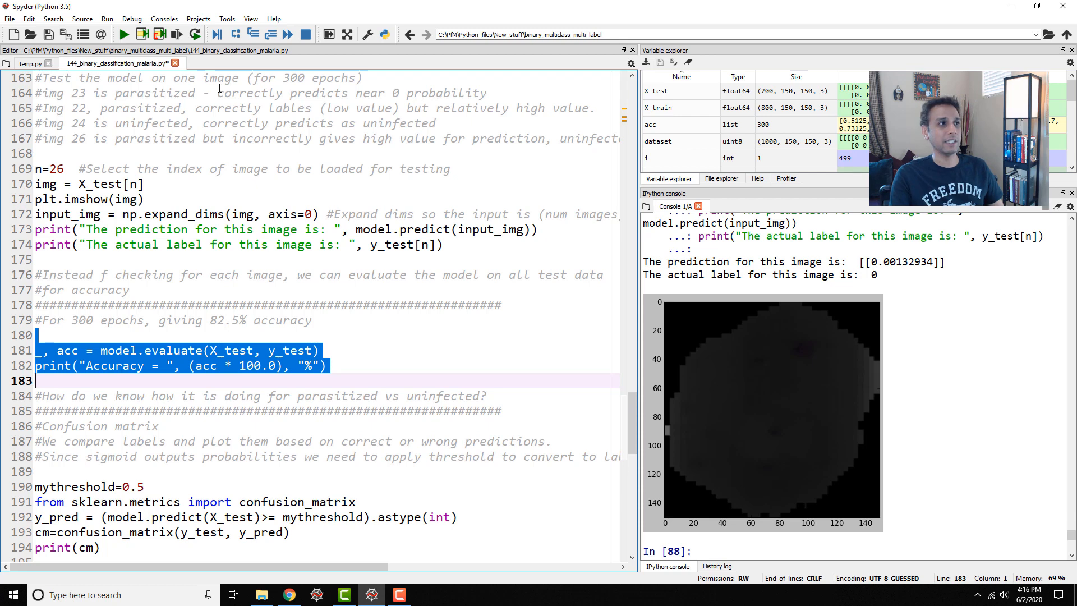
- Run model.evaluate on all 200 test images, printing 84.0% accuracy
{"action": "key", "text": "f9"}
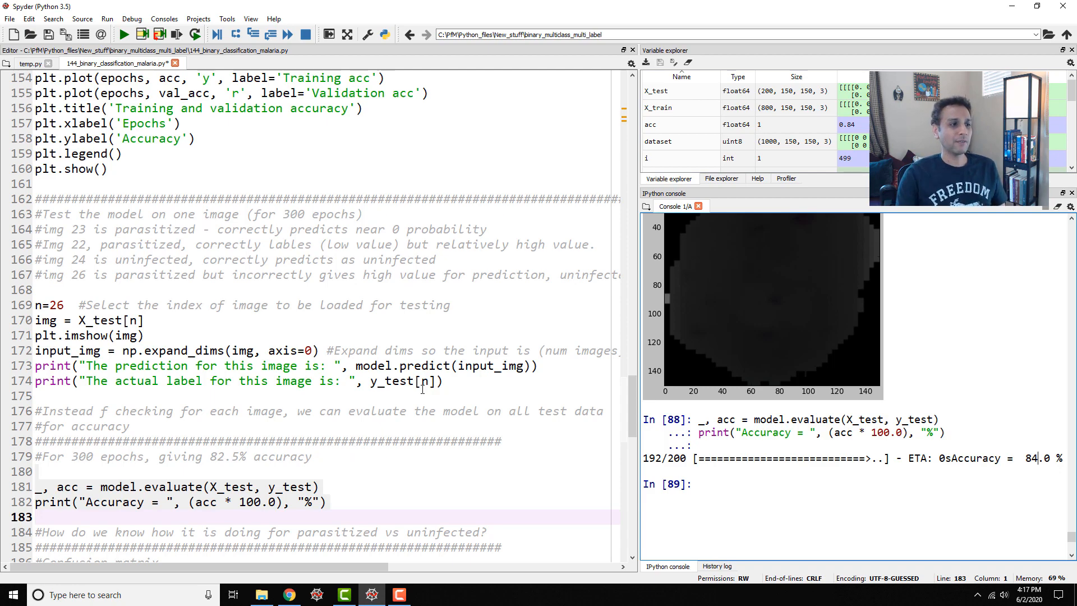
{"action": "scroll", "scroll_direction": "down", "scroll_amount": 3}
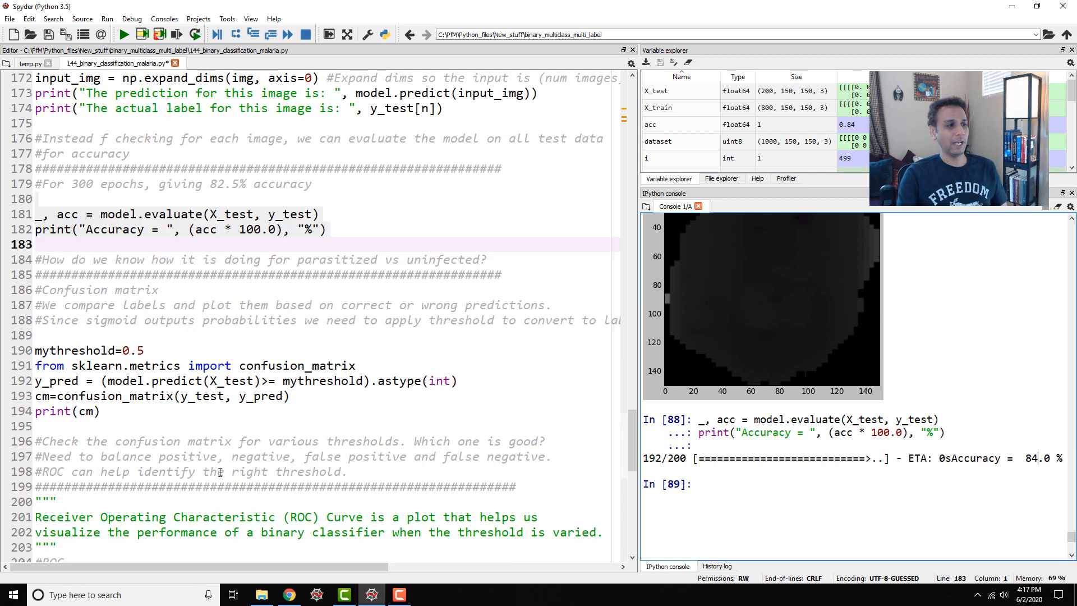